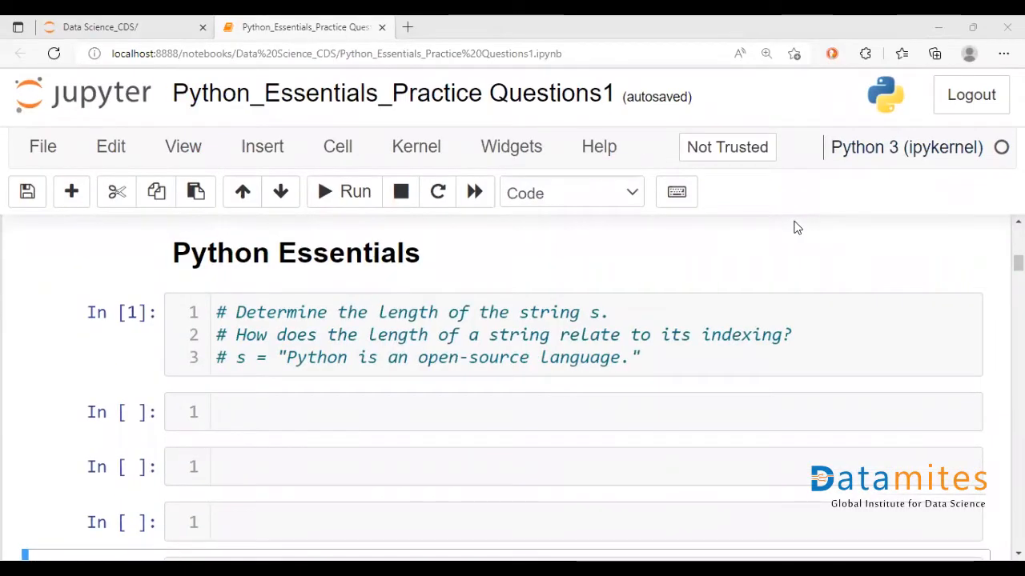
{"action": "mouse_move", "coordinate": [441, 393]}
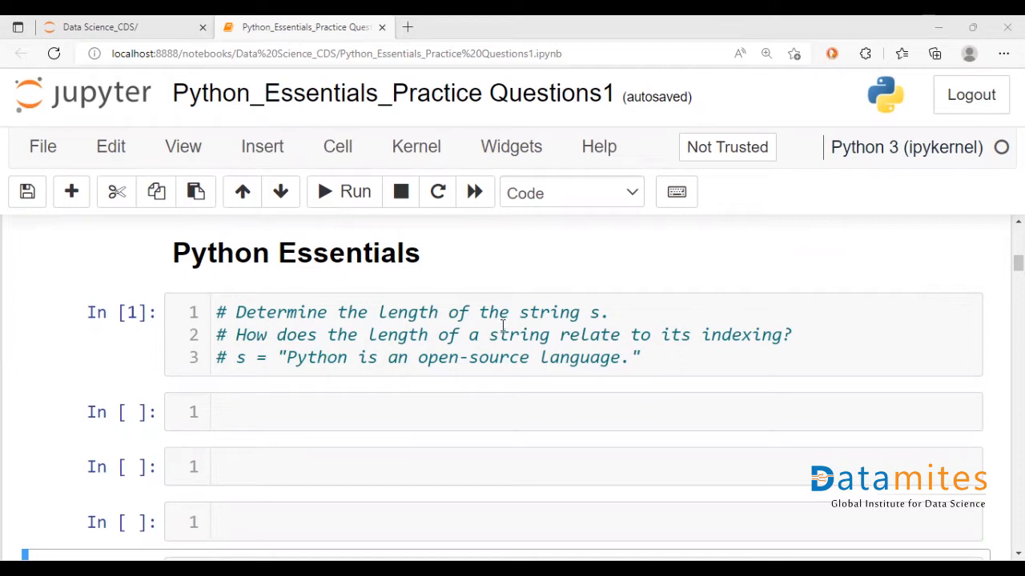
{"action": "mouse_move", "coordinate": [306, 351]}
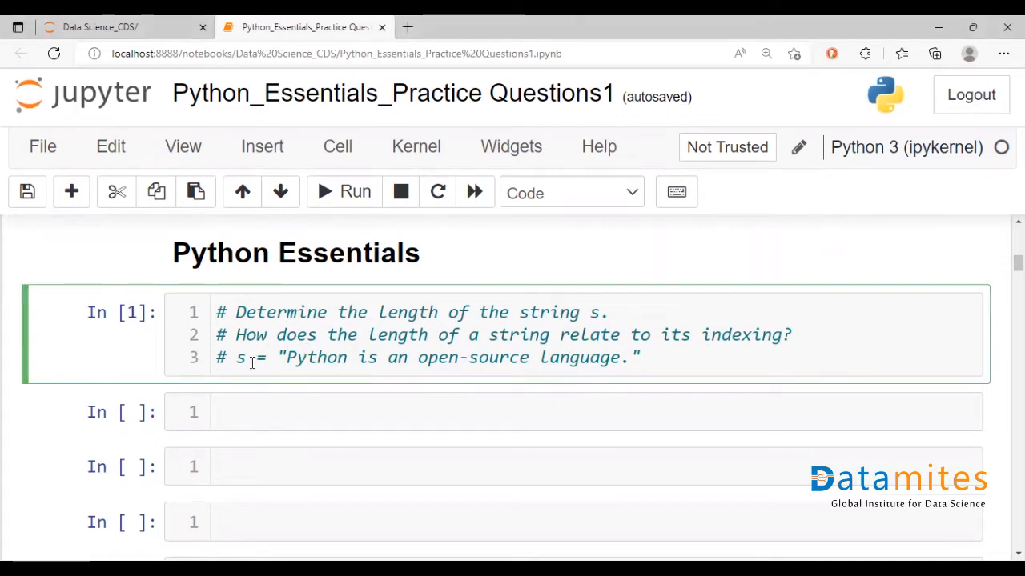
Step: Uncomment the example line and store "Python is an open-source language." in str1
{"action": "left_click", "coordinate": [237, 359]}
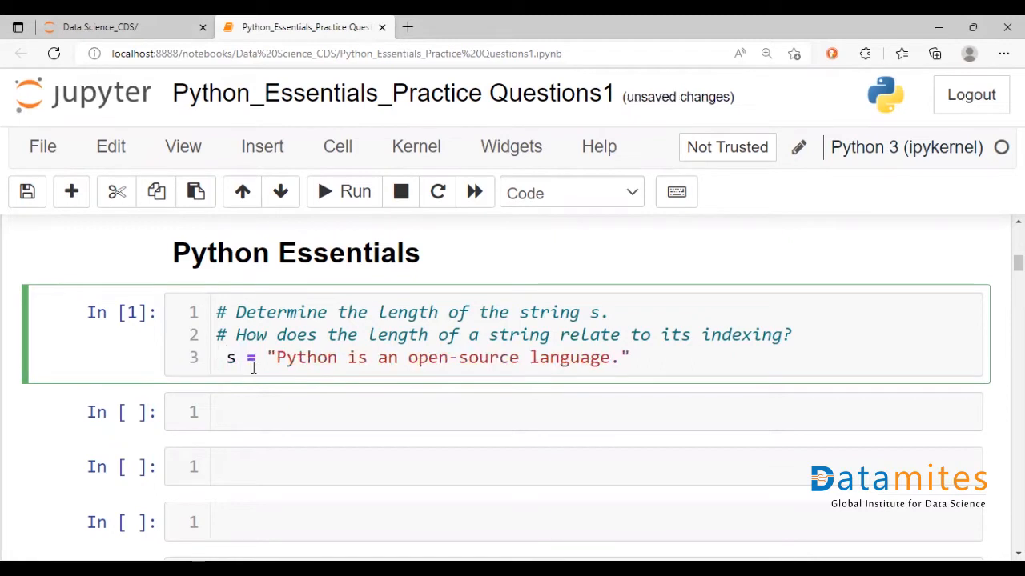
{"action": "type", "text": "tr1"}
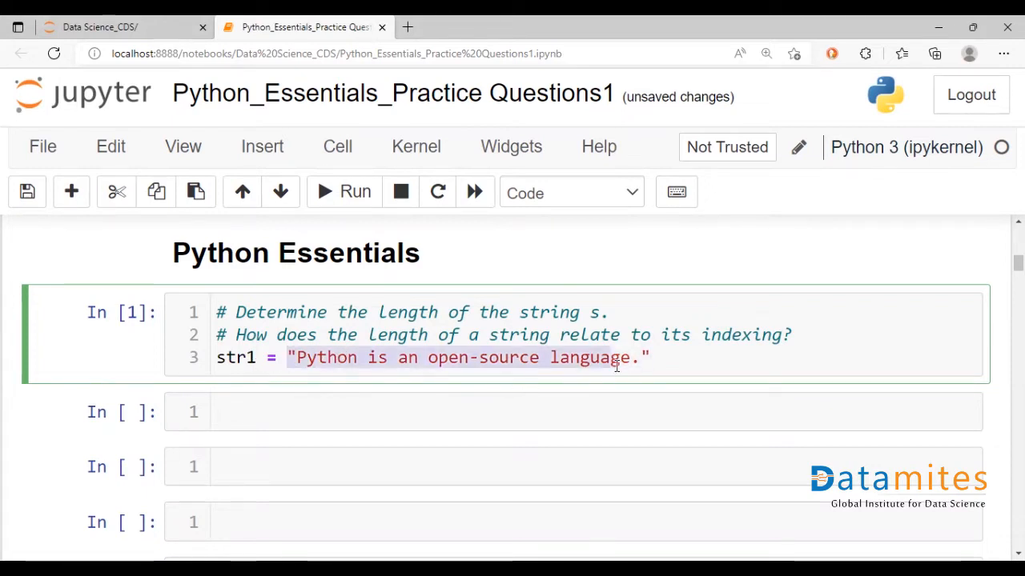
{"action": "left_click", "coordinate": [648, 357]}
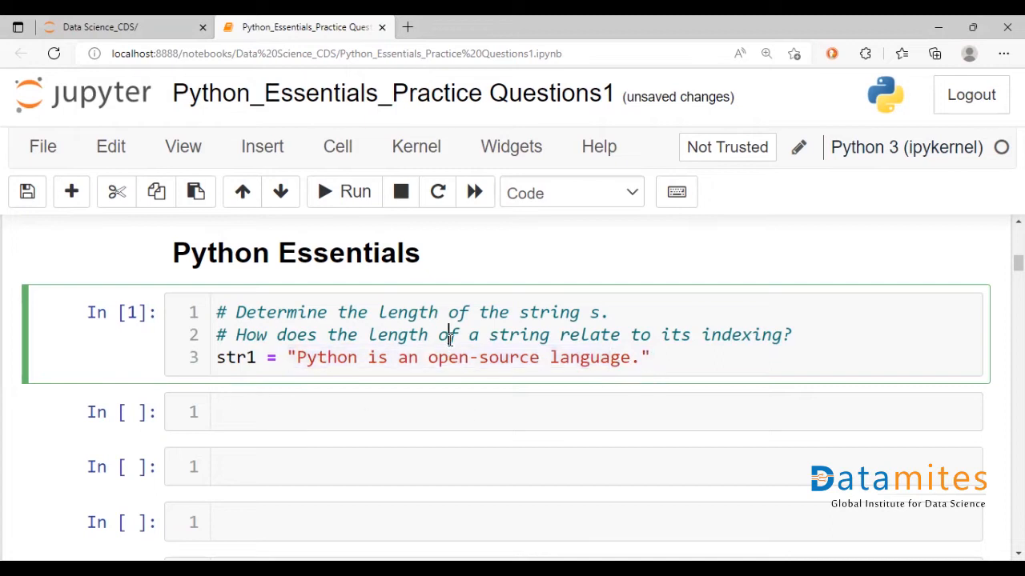
{"action": "left_click", "coordinate": [560, 411]}
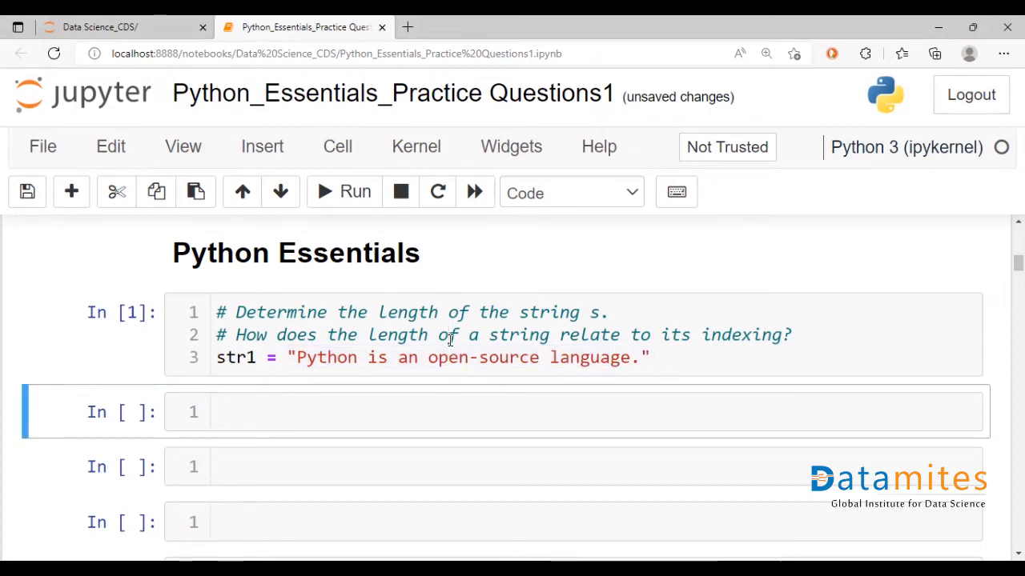
Step: Run print(str1) to output "Python is an open-source language."
{"action": "type", "text": "print"}
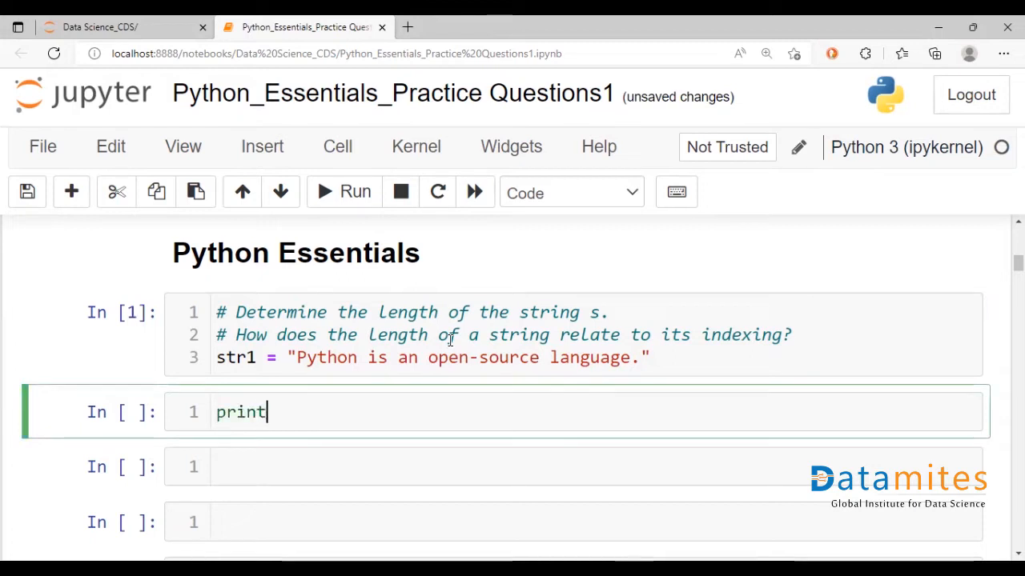
{"action": "type", "text": "(str1)"}
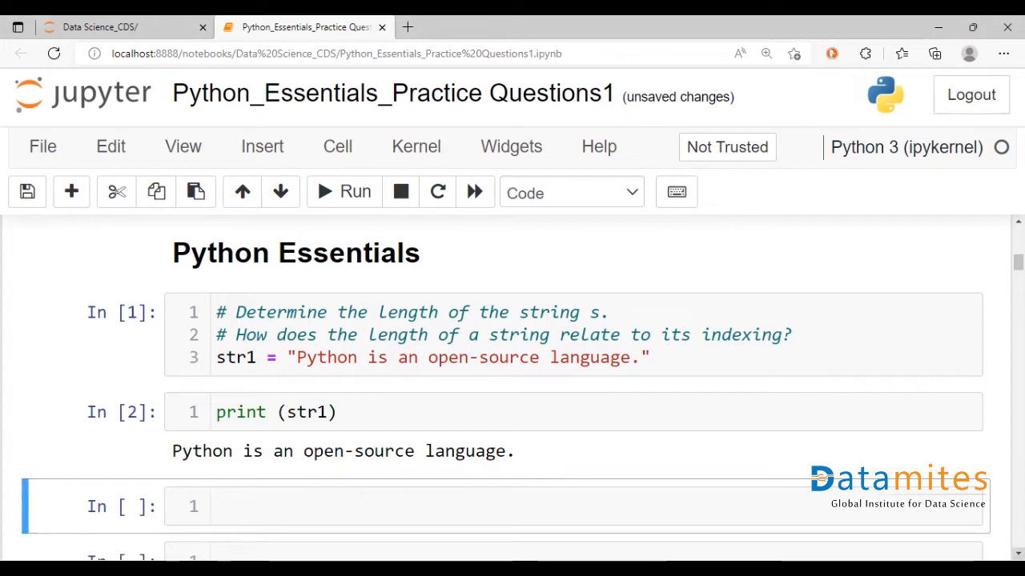
{"action": "scroll", "scroll_direction": "down", "scroll_amount": 3}
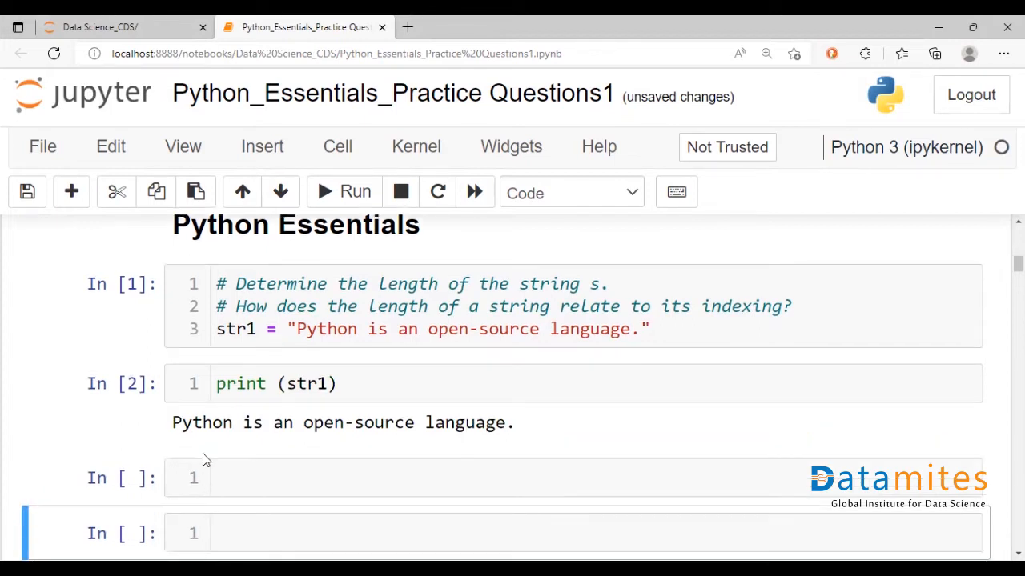
{"action": "left_click_drag", "start_coordinate": [171, 422], "coordinate": [432, 423]}
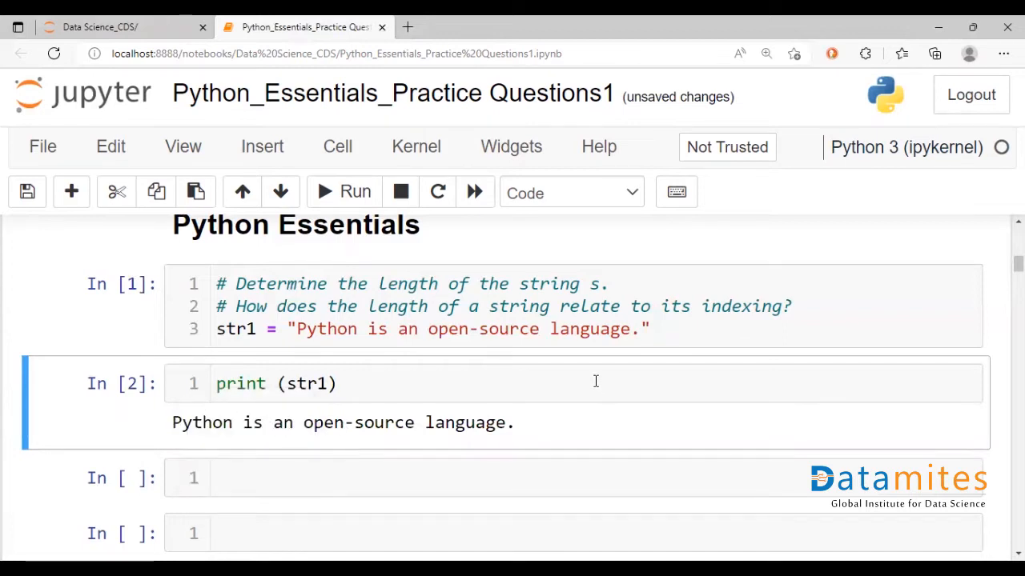
{"action": "mouse_move", "coordinate": [887, 58]}
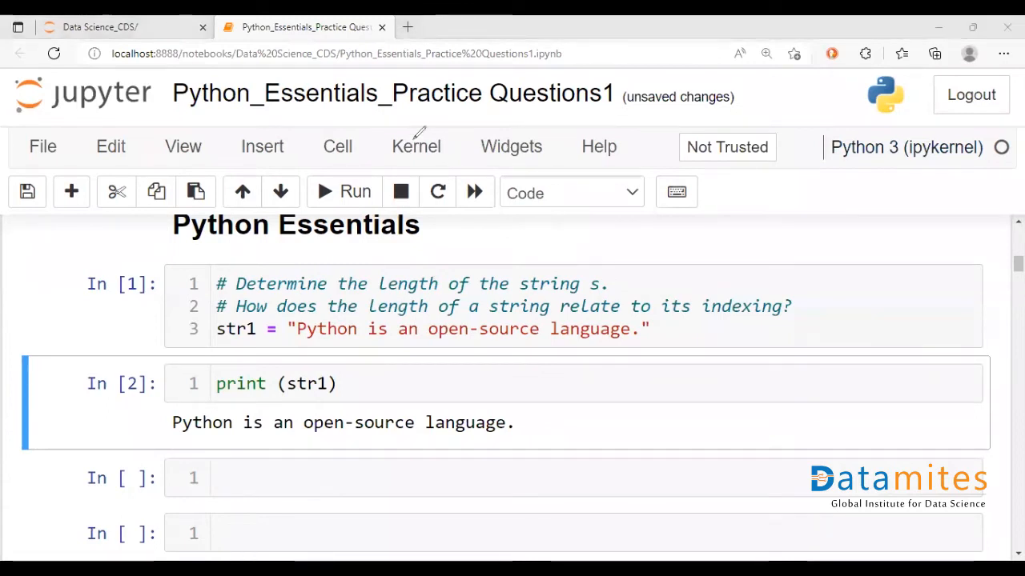
{"action": "mouse_move", "coordinate": [167, 447]}
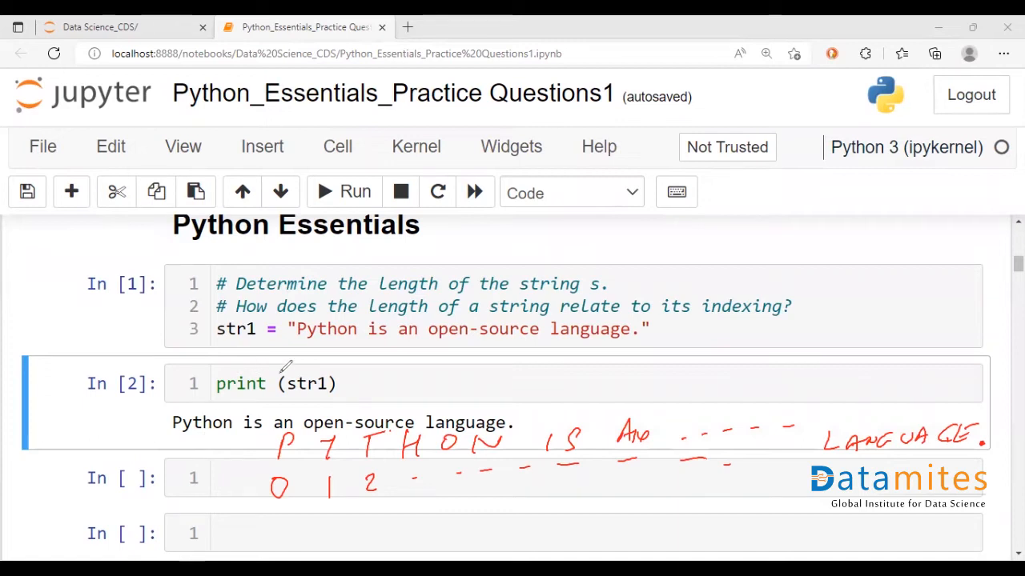
{"action": "mouse_move", "coordinate": [639, 143]}
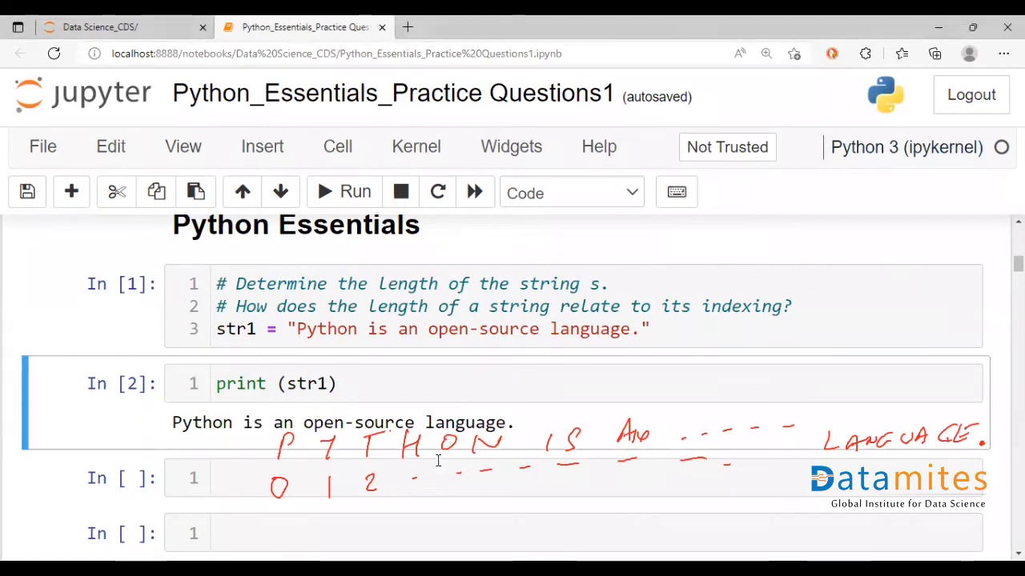
{"action": "mouse_move", "coordinate": [826, 506]}
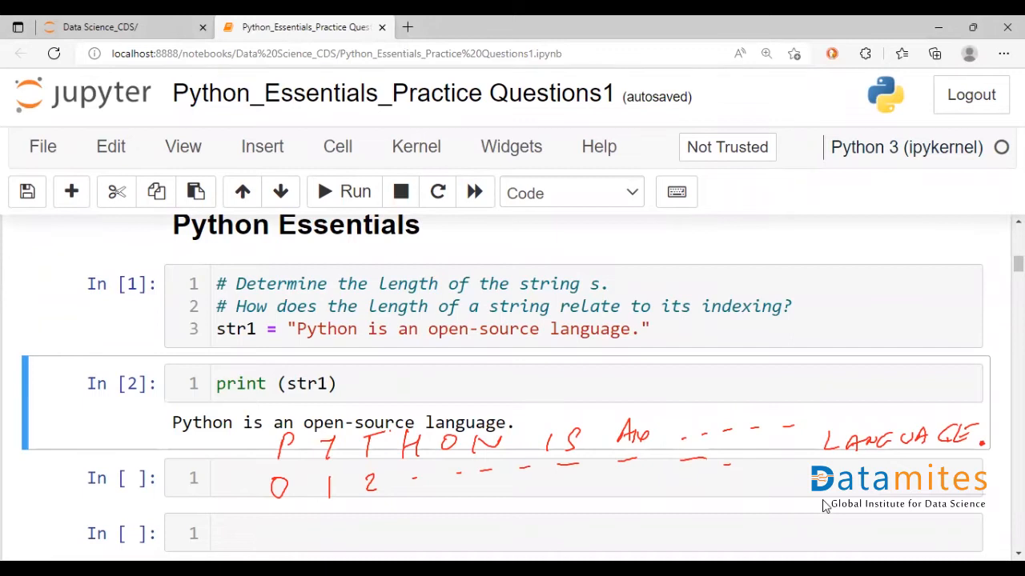
Step: Run len(str1) in a new cell, returning 34
{"action": "left_click", "coordinate": [560, 477]}
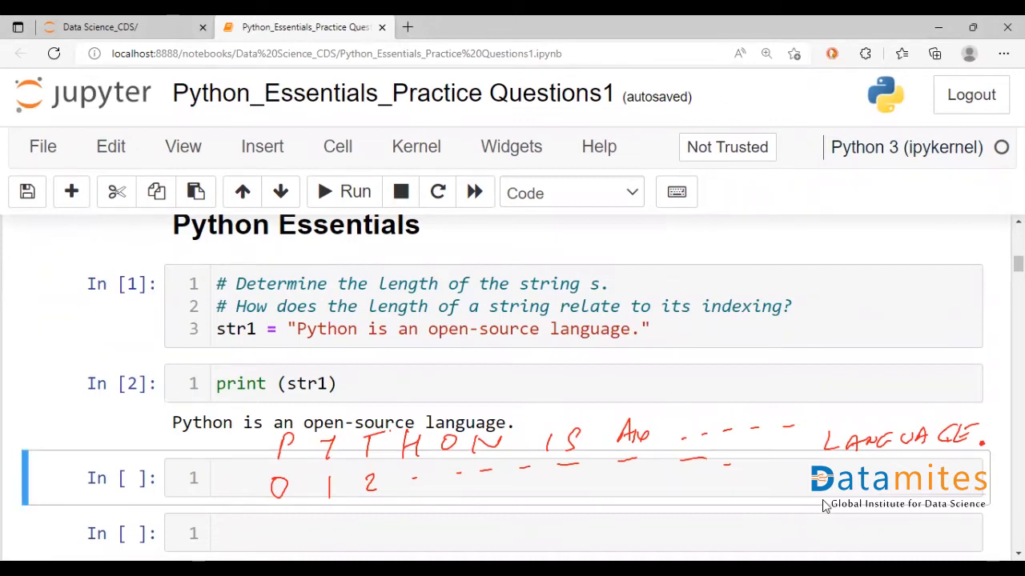
{"action": "mouse_move", "coordinate": [960, 448]}
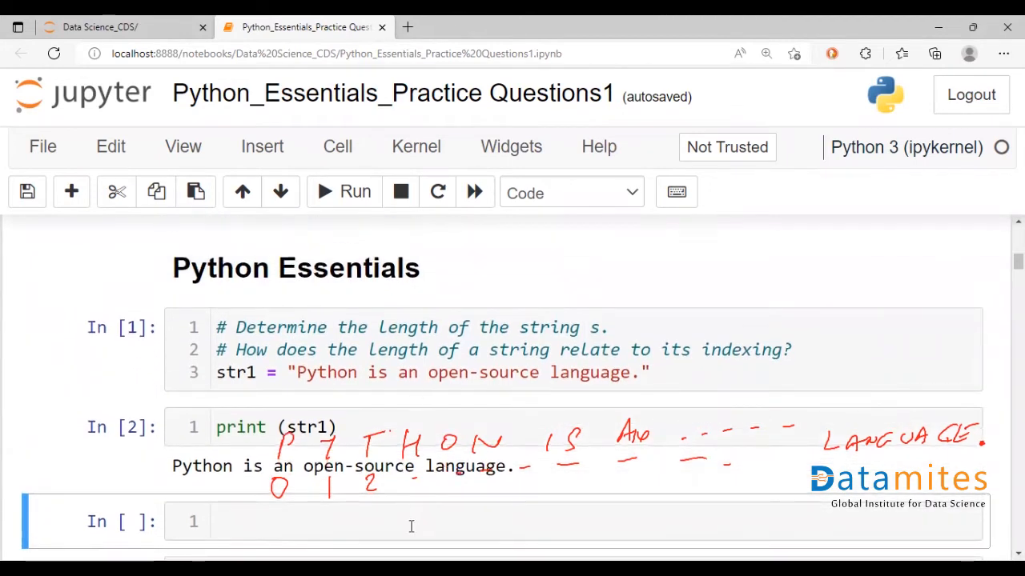
{"action": "left_click", "coordinate": [413, 522]}
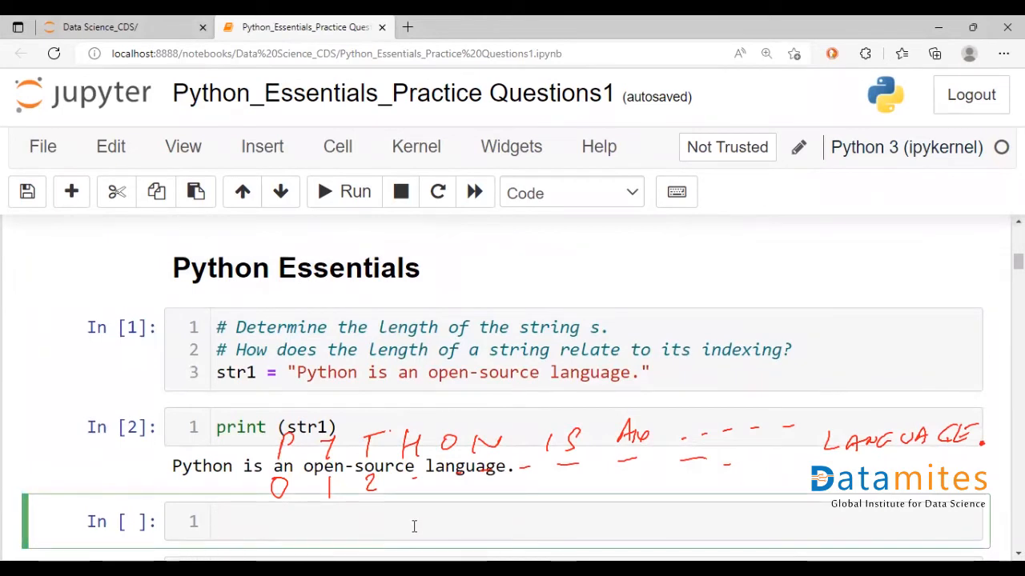
{"action": "type", "text": "len()"}
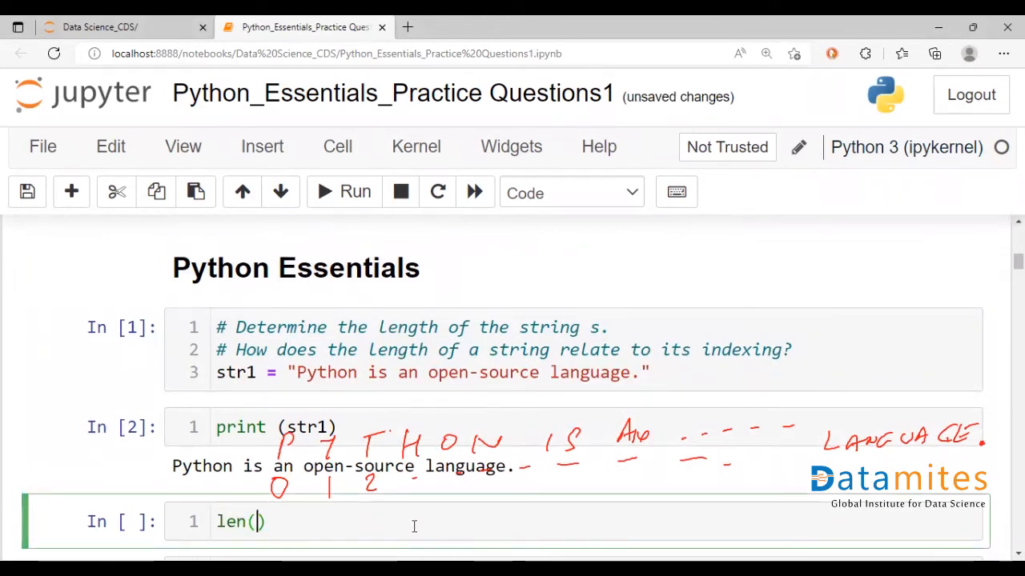
{"action": "type", "text": "str1"}
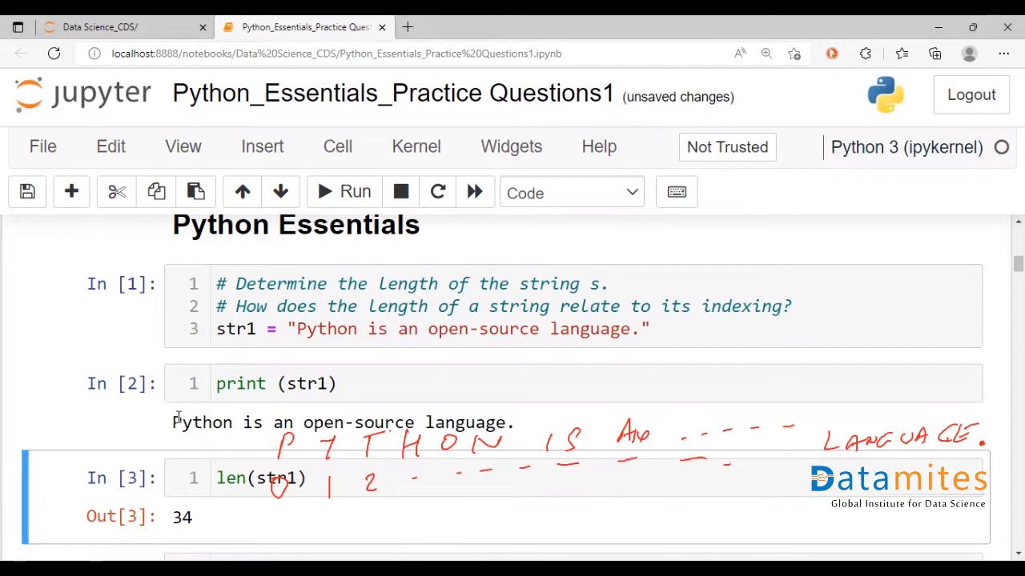
{"action": "left_click", "coordinate": [509, 422]}
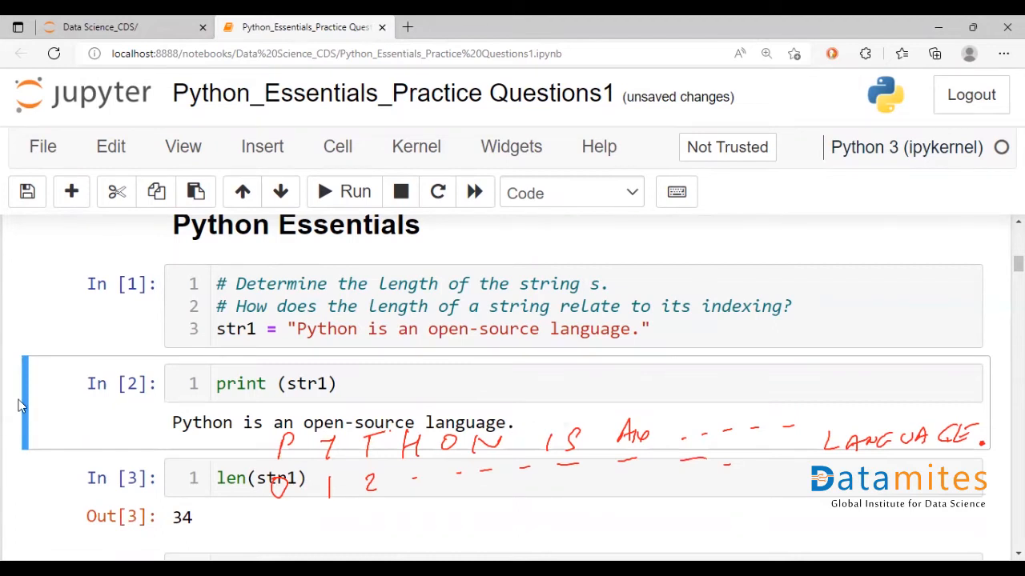
{"action": "mouse_move", "coordinate": [268, 503]}
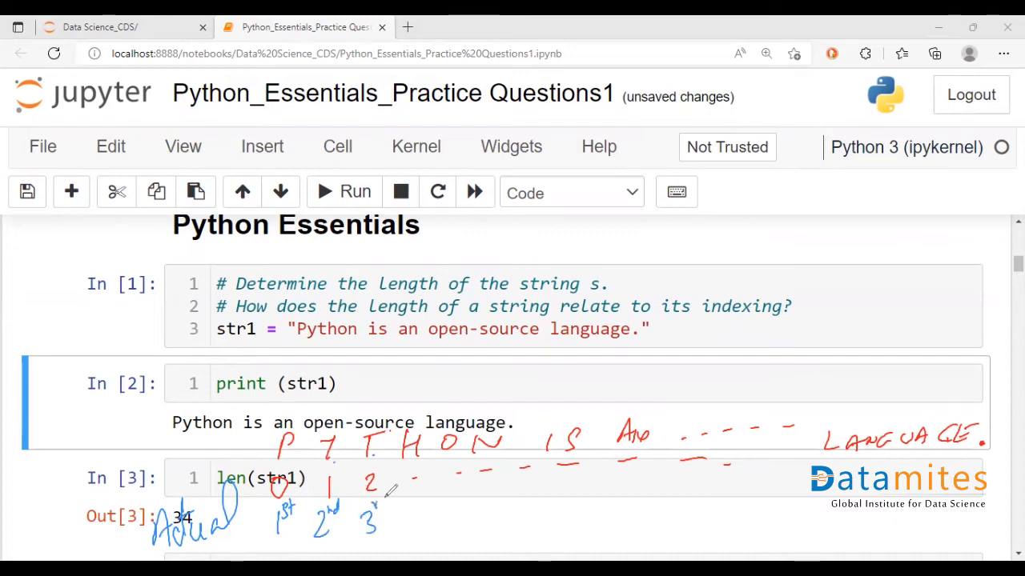
{"action": "mouse_move", "coordinate": [384, 499]}
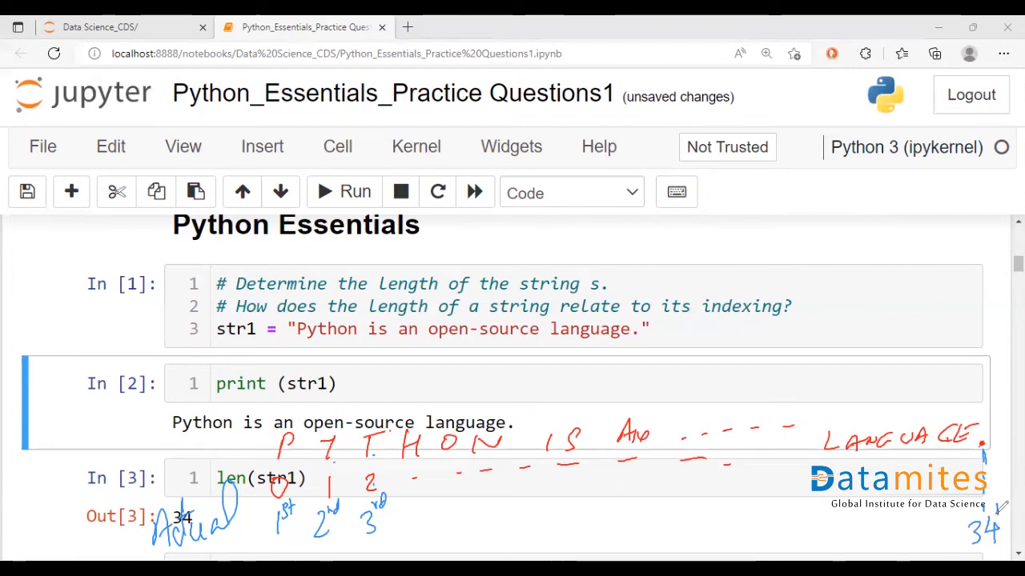
{"action": "mouse_move", "coordinate": [776, 519]}
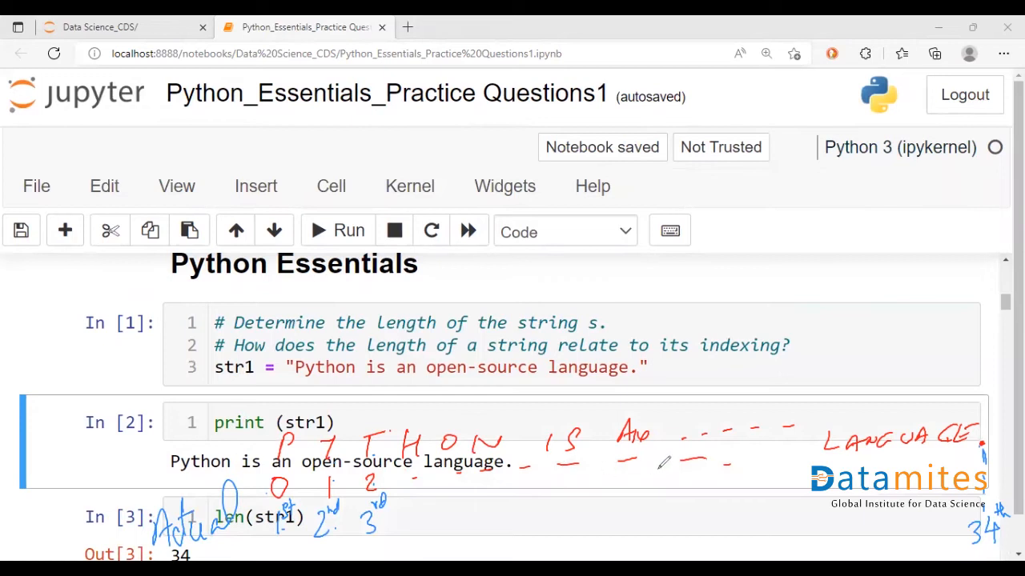
{"action": "scroll", "scroll_direction": "down", "scroll_amount": 3}
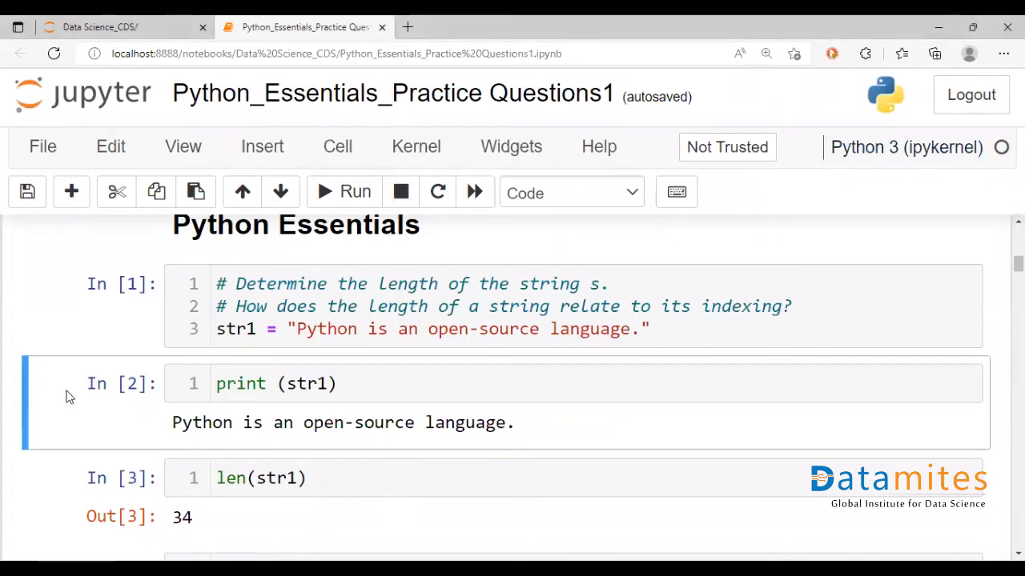
Step: Write str1[len(str1)-1] in a new cell to index the last character
{"action": "left_click", "coordinate": [455, 477]}
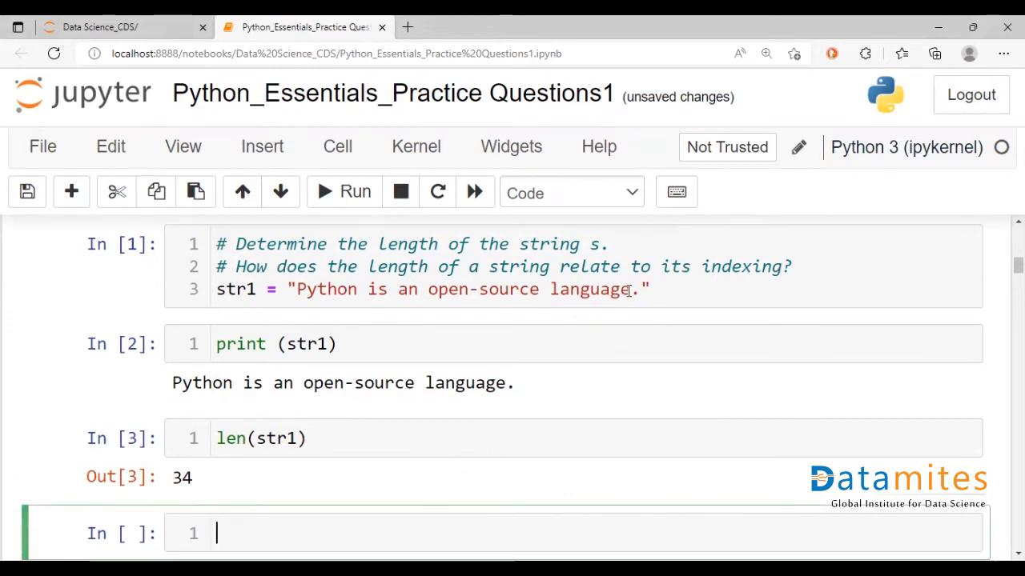
{"action": "left_click", "coordinate": [633, 288]}
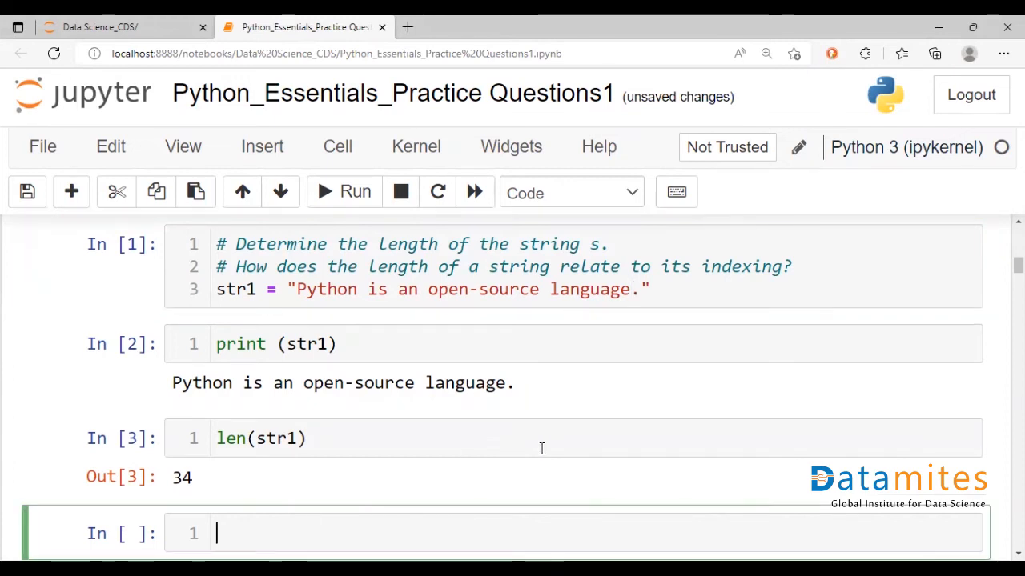
{"action": "type", "text": "str1"}
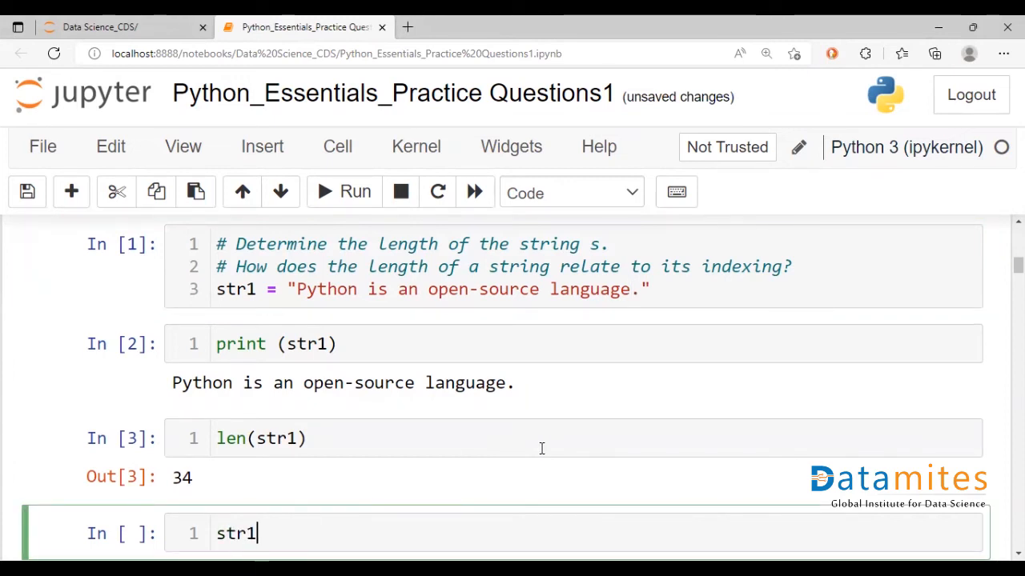
{"action": "type", "text": "[]"}
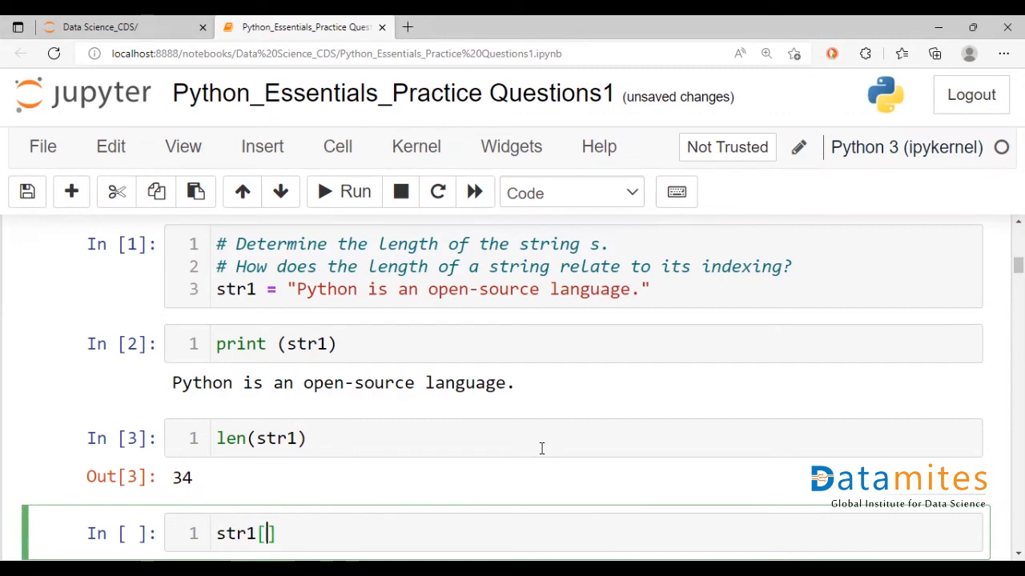
{"action": "mouse_move", "coordinate": [641, 313]}
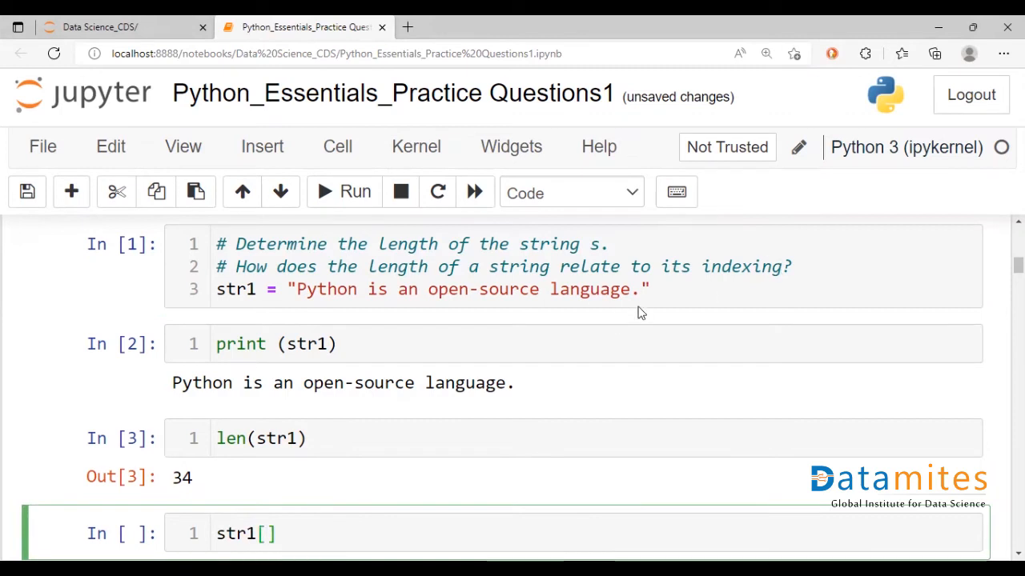
{"action": "left_click", "coordinate": [632, 289]}
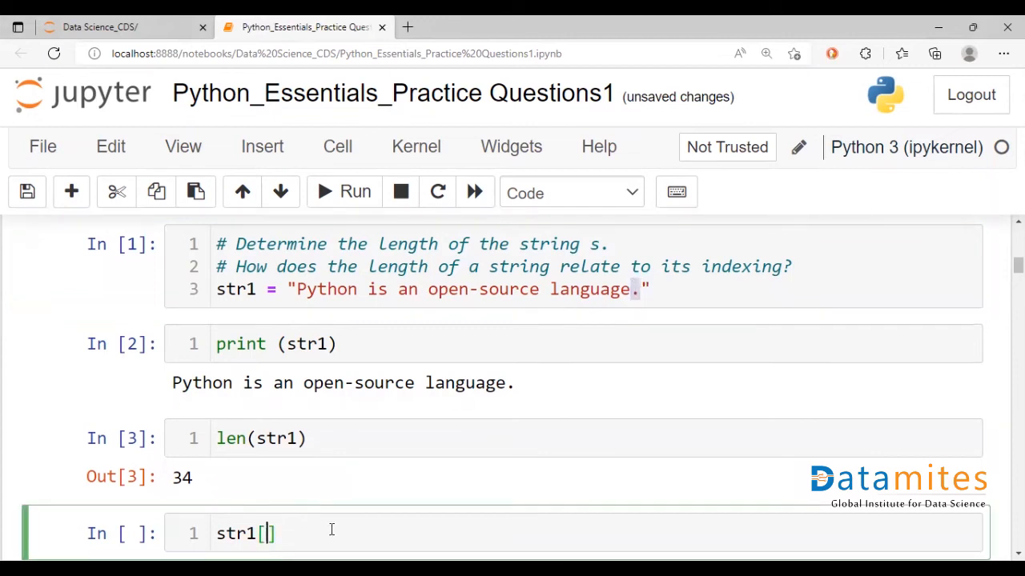
{"action": "type", "text": "len(str"}
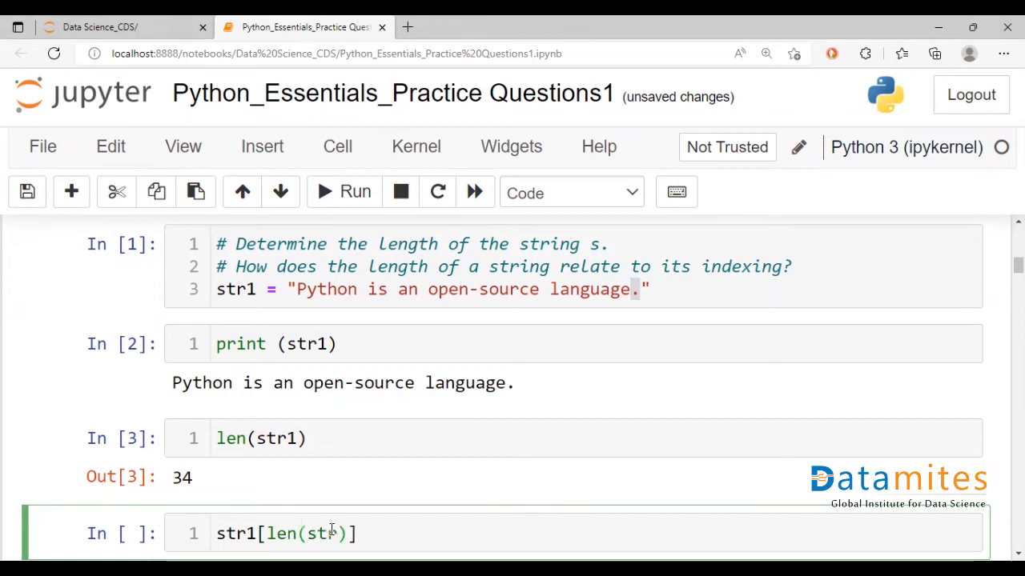
{"action": "type", "text": "-1"}
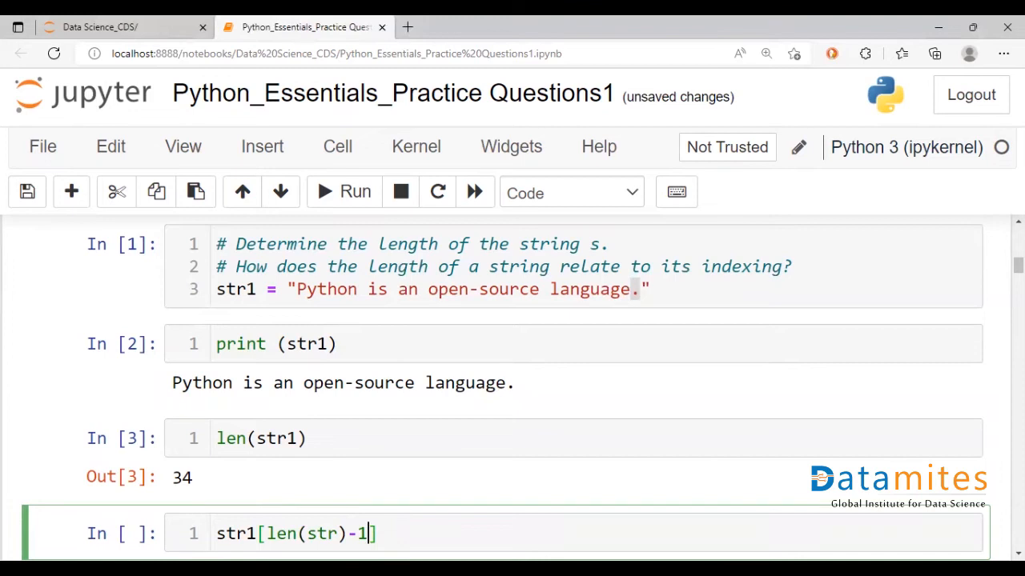
Step: Fix the str typo after the TypeError so the cell returns '.'
{"action": "double_click", "coordinate": [182, 477]}
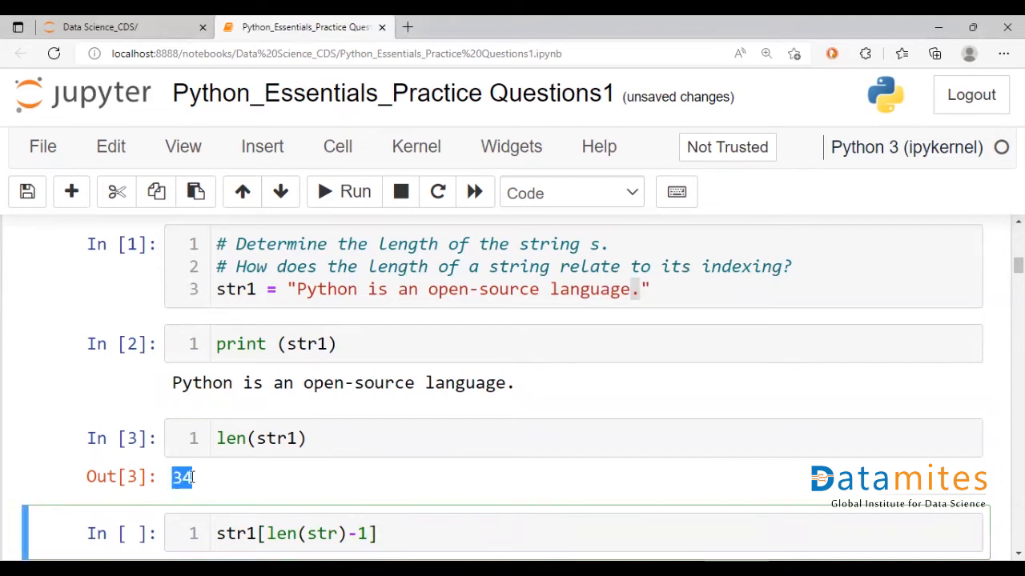
{"action": "left_click", "coordinate": [384, 477]}
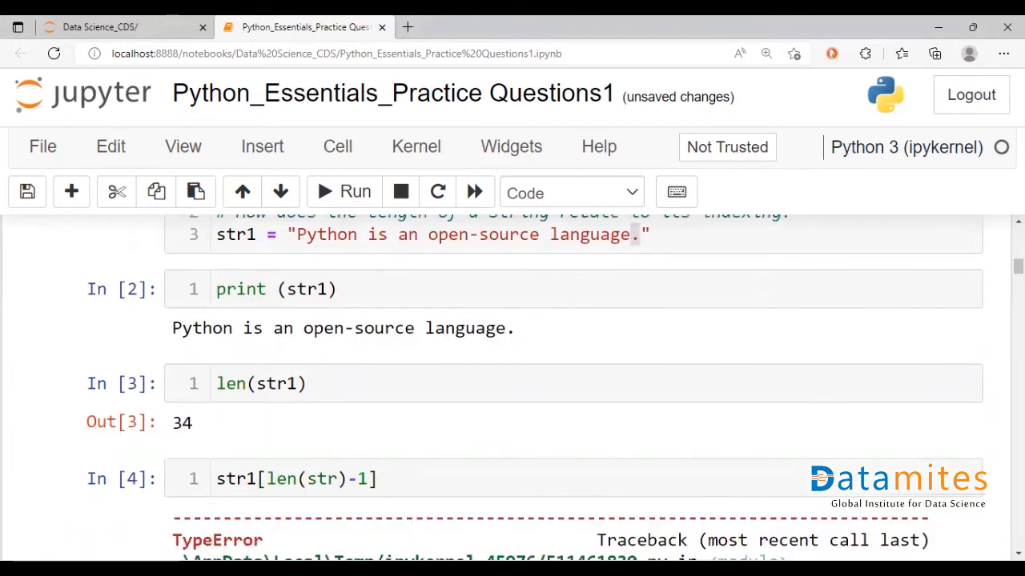
{"action": "left_click", "coordinate": [324, 479]}
{"action": "type", "text": "1"}
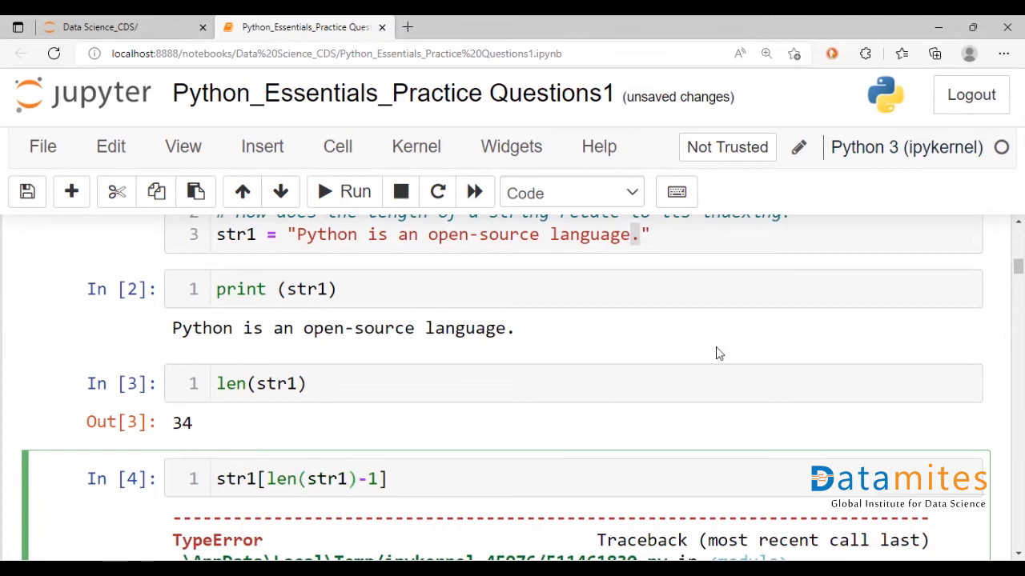
{"action": "left_click", "coordinate": [343, 192]}
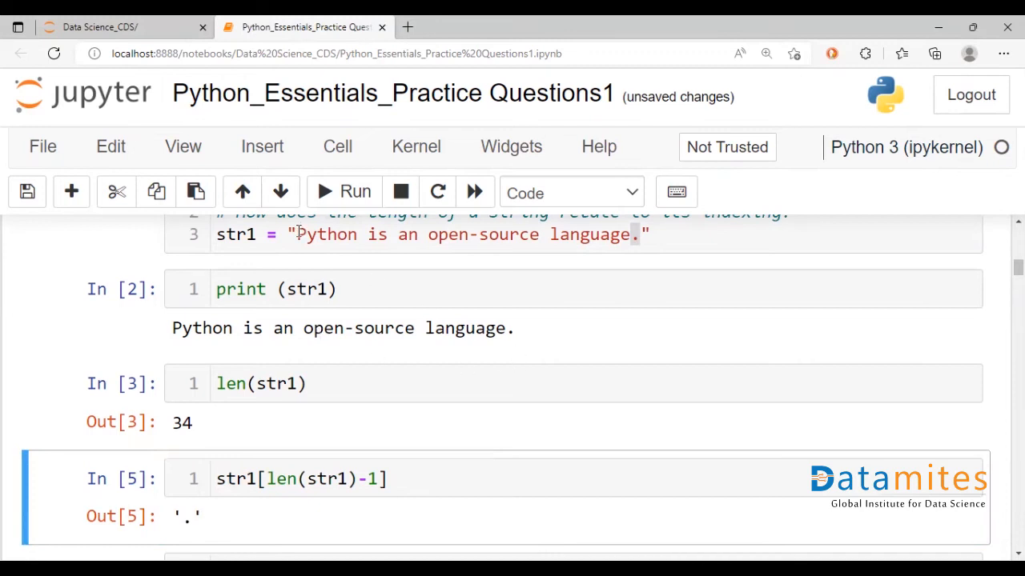
{"action": "left_click", "coordinate": [640, 234]}
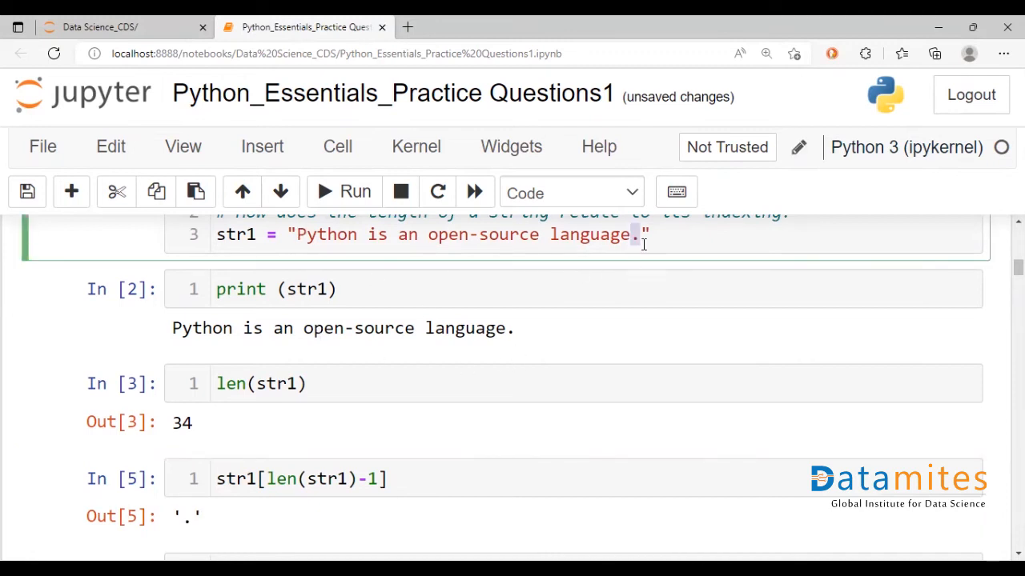
{"action": "left_click", "coordinate": [640, 234]}
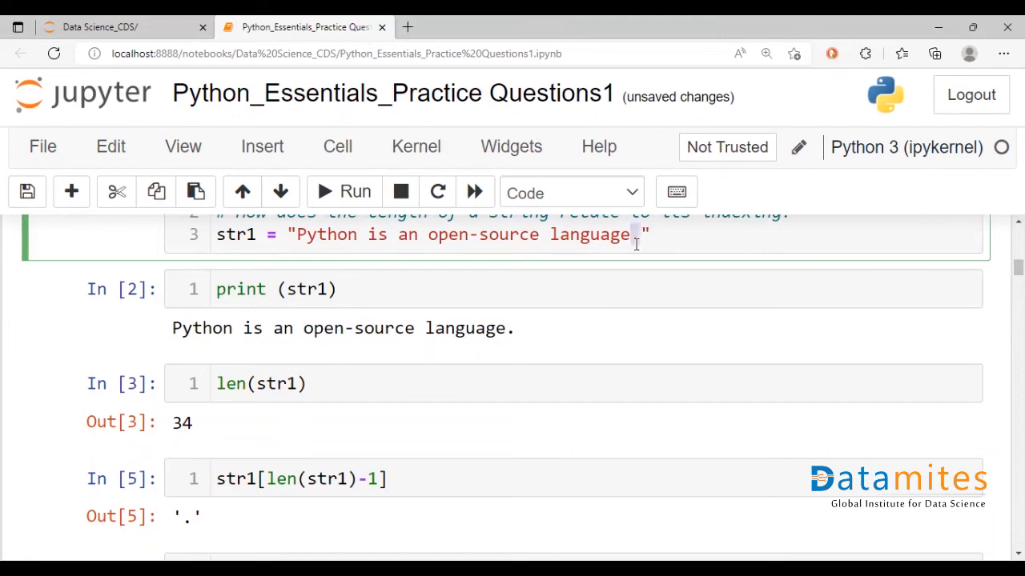
{"action": "mouse_move", "coordinate": [636, 240]}
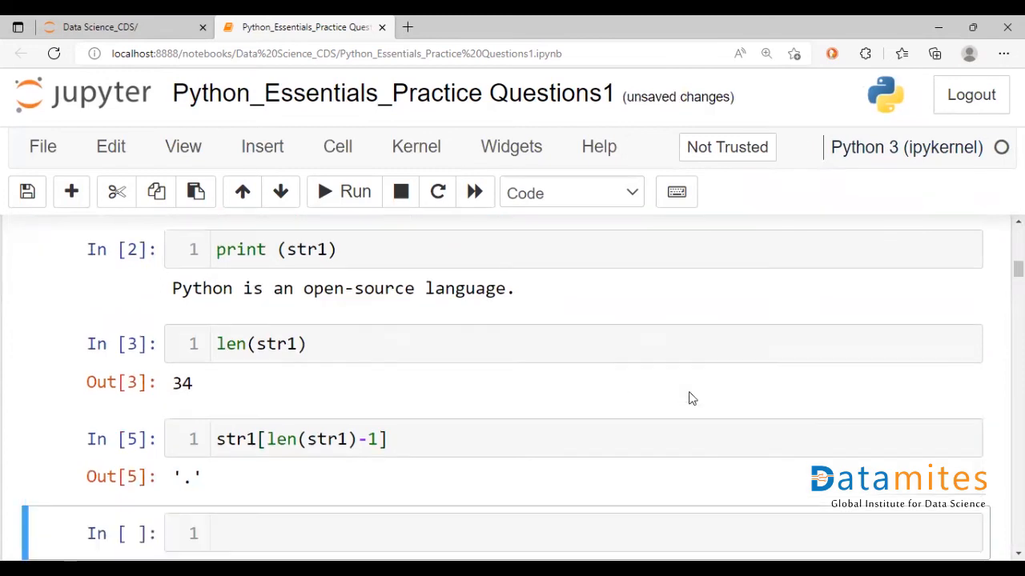
Step: Run str1[len(str1)*-1] in a new cell, returning the first character 'P'
{"action": "type", "text": "str"}
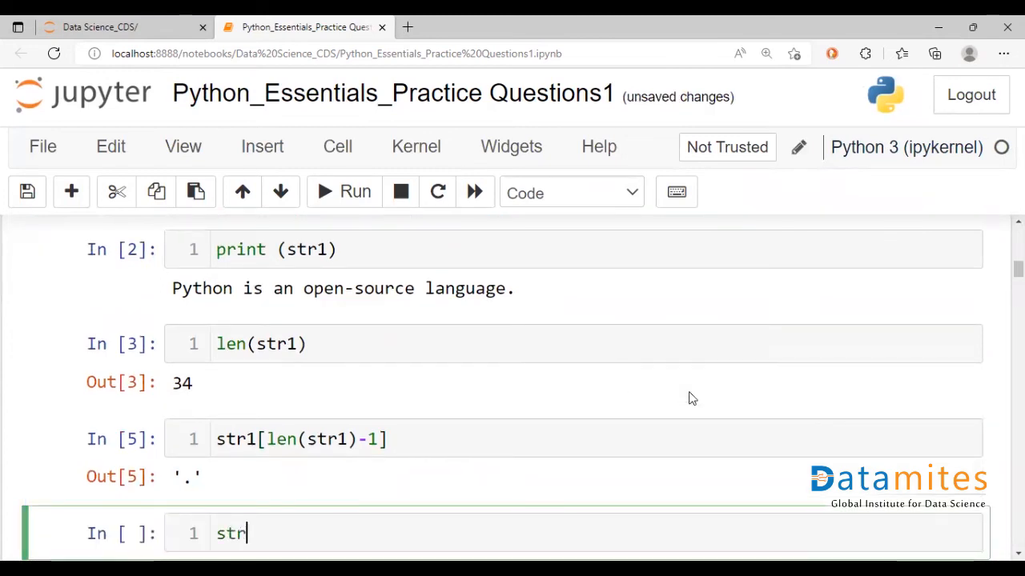
{"action": "type", "text": "1["}
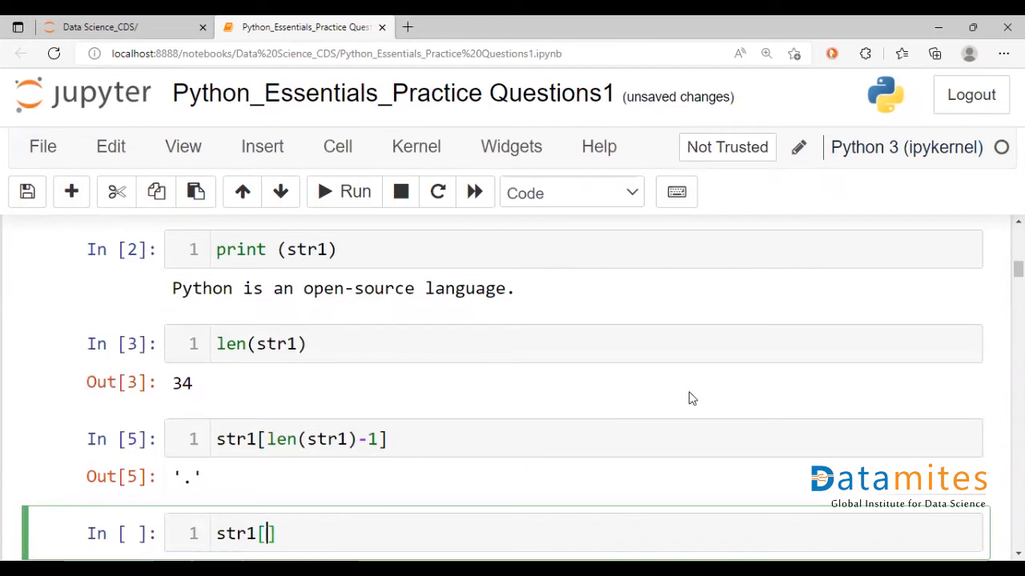
{"action": "type", "text": "len("}
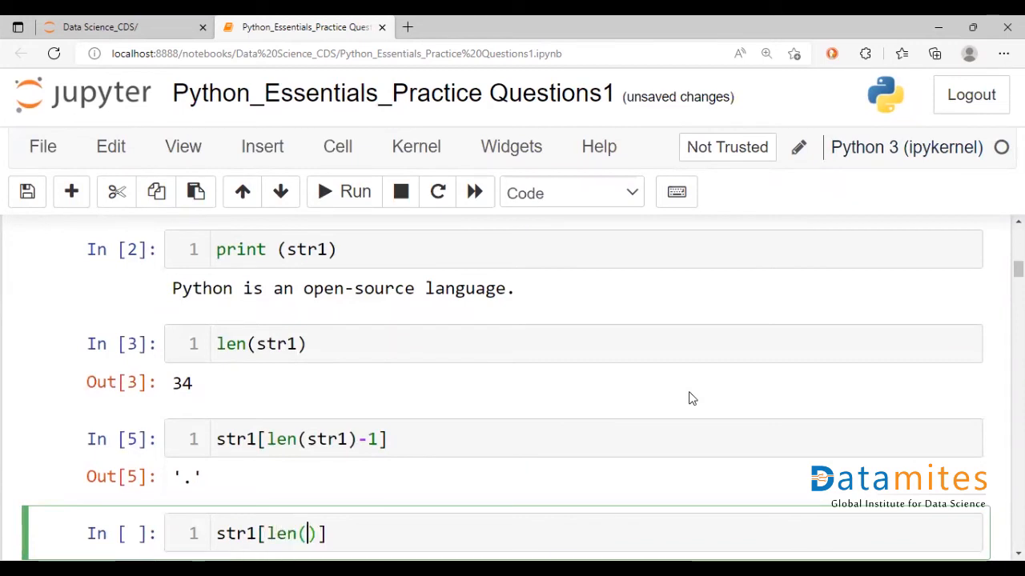
{"action": "type", "text": "str1"}
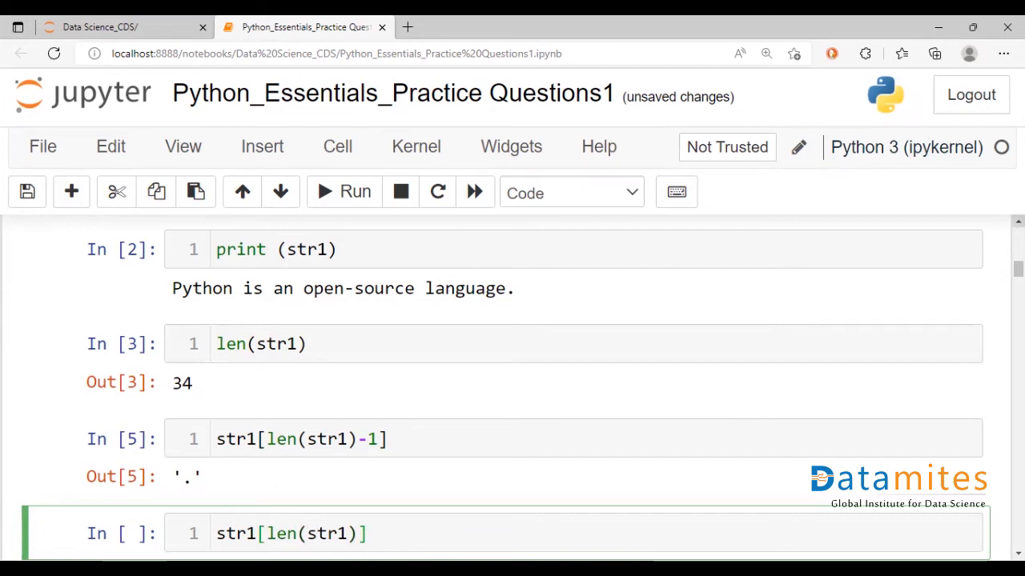
{"action": "left_click", "coordinate": [509, 535]}
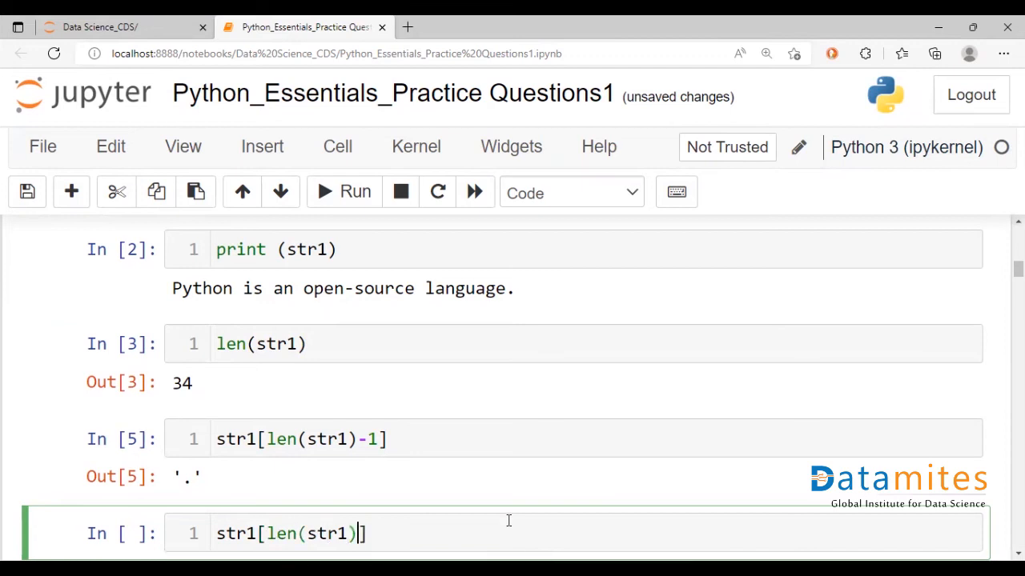
{"action": "type", "text": "*"}
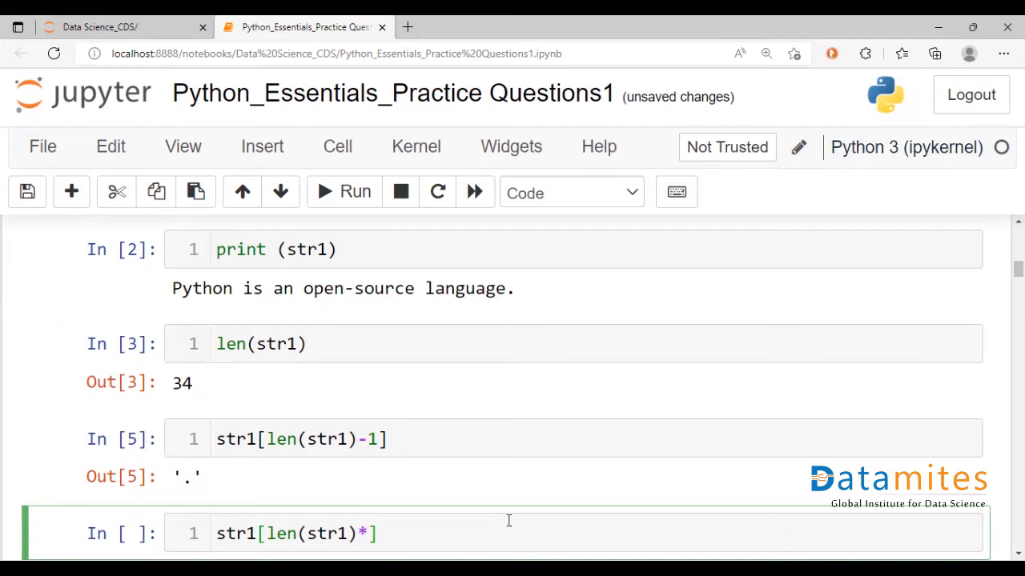
{"action": "type", "text": "-1"}
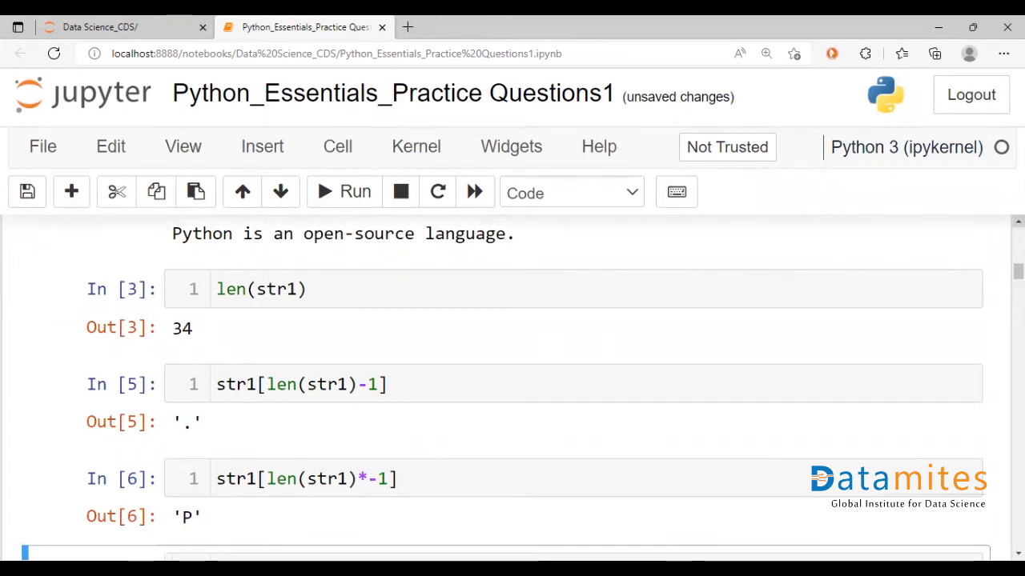
{"action": "mouse_move", "coordinate": [410, 461]}
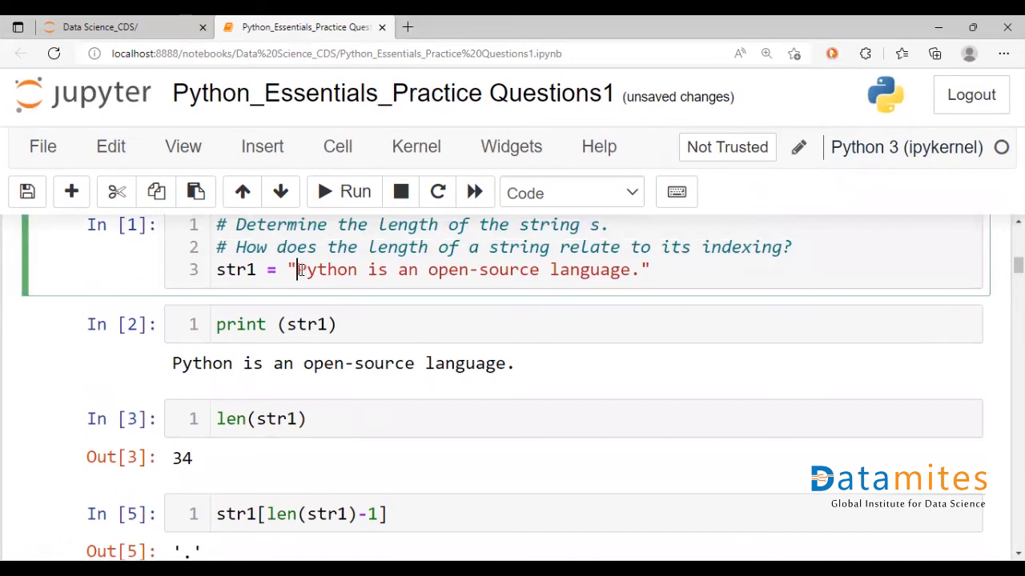
Step: Edit cell 6 into the slice str1[:len(str1)*-1]
{"action": "double_click", "coordinate": [323, 269]}
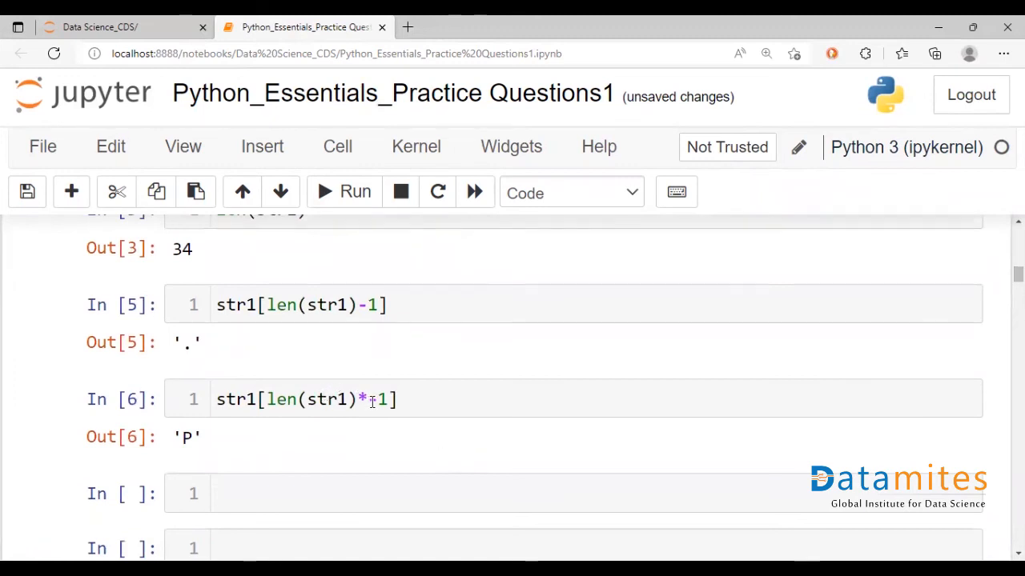
{"action": "left_click", "coordinate": [259, 400]}
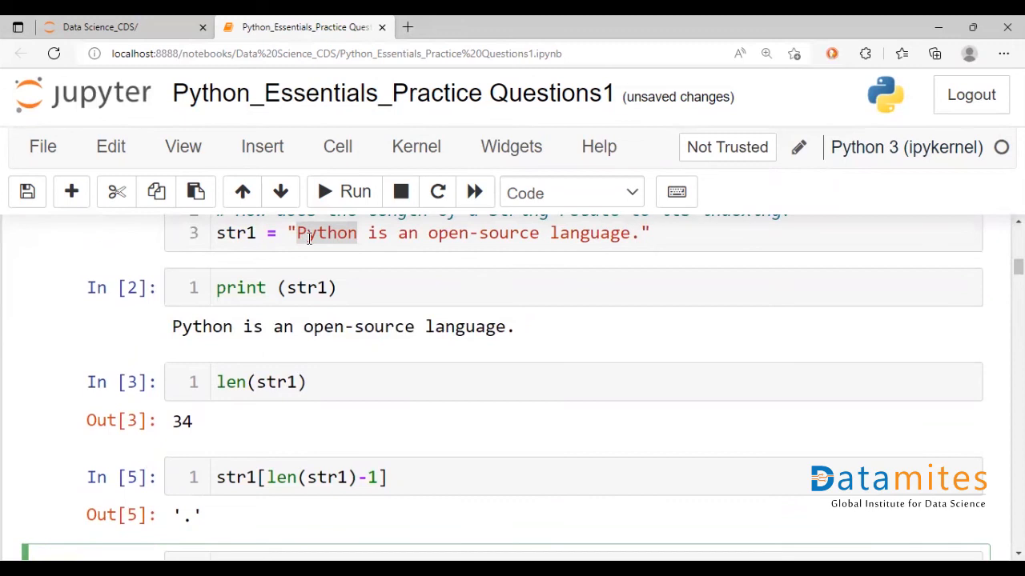
{"action": "left_click", "coordinate": [323, 234]}
{"action": "type", "text": "str1[len(str1)*-1]"}
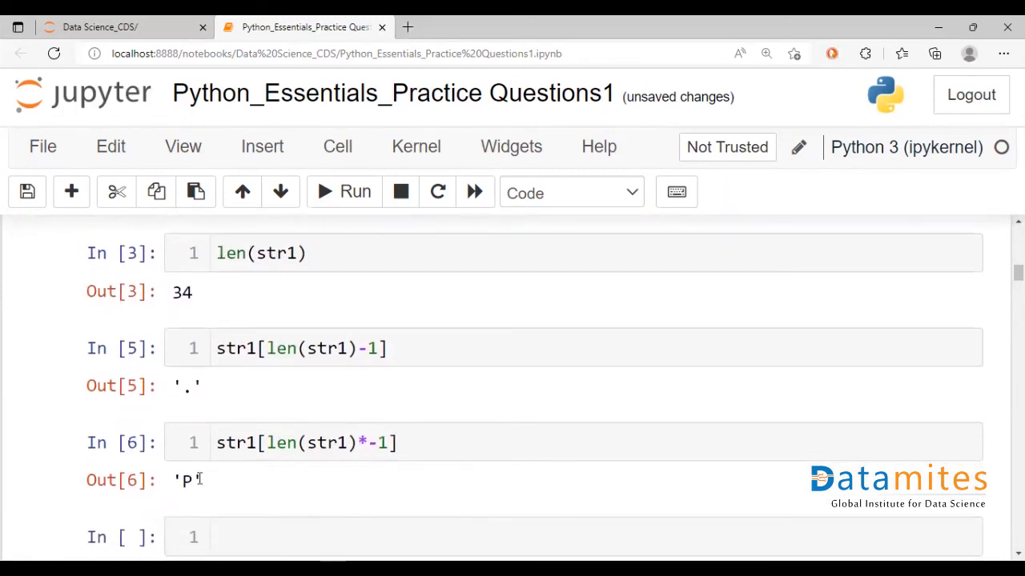
{"action": "left_click", "coordinate": [320, 442]}
{"action": "type", "text": ":"}
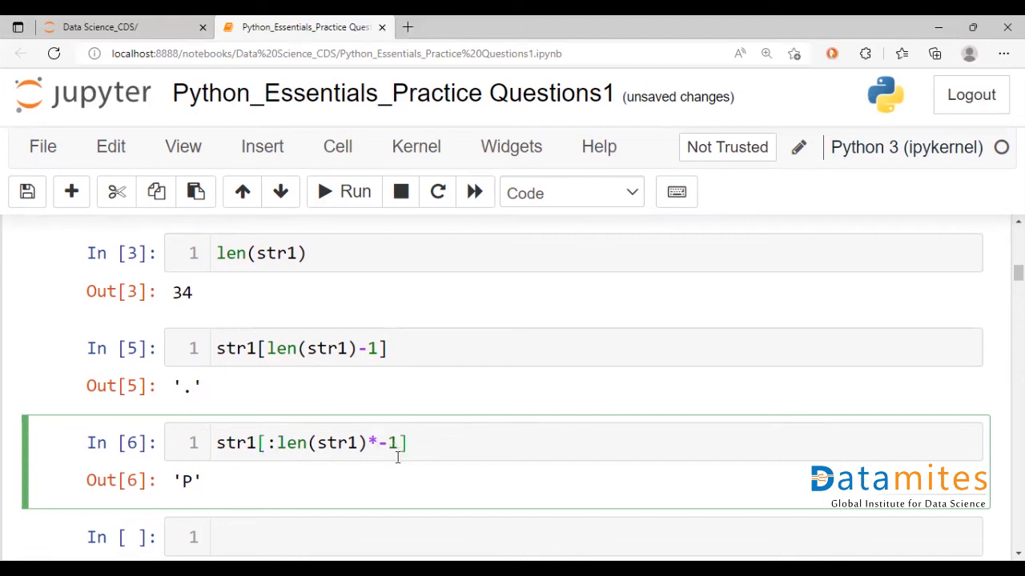
Step: Rework the slice to str1[:(len(str1)-6)*-1] so the cell returns 'Python'
{"action": "key", "text": "Backspace"}
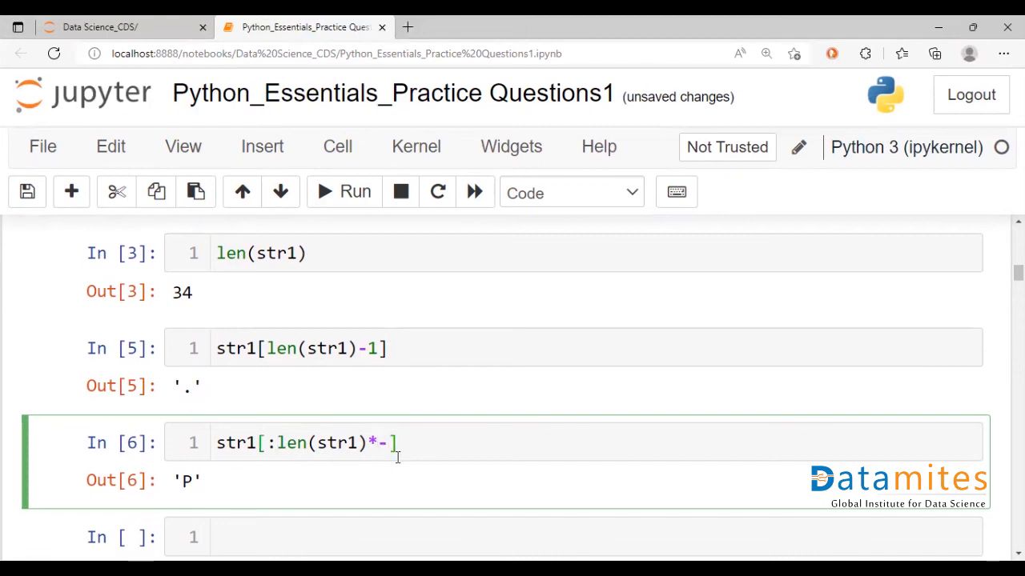
{"action": "type", "text": "6"}
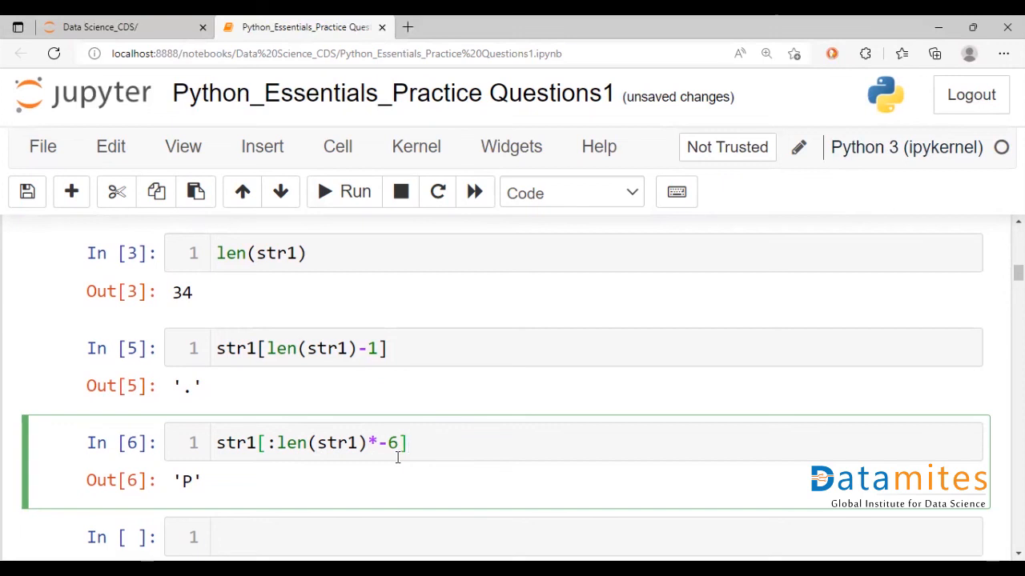
{"action": "left_click", "coordinate": [356, 192]}
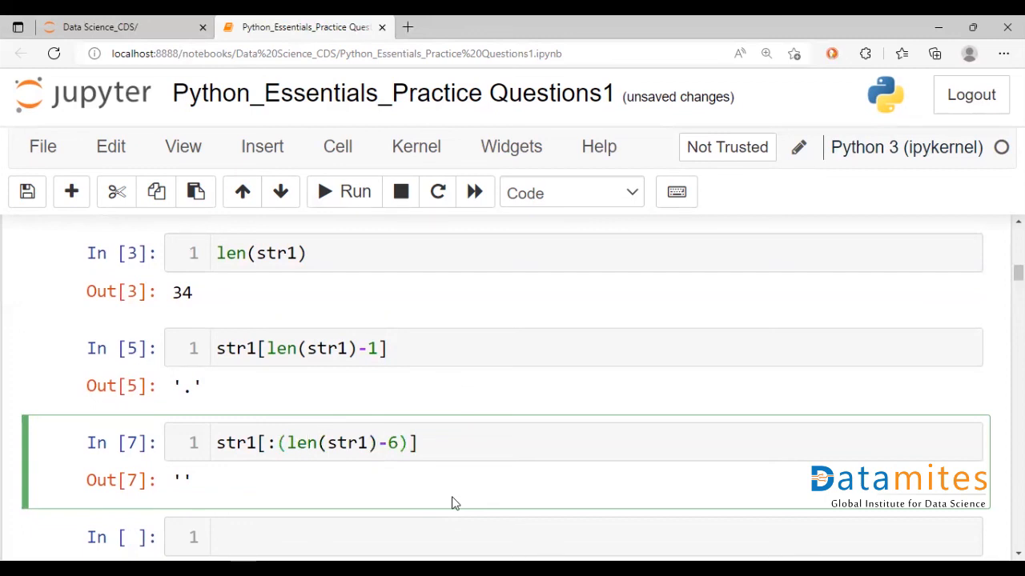
{"action": "type", "text": "*-1"}
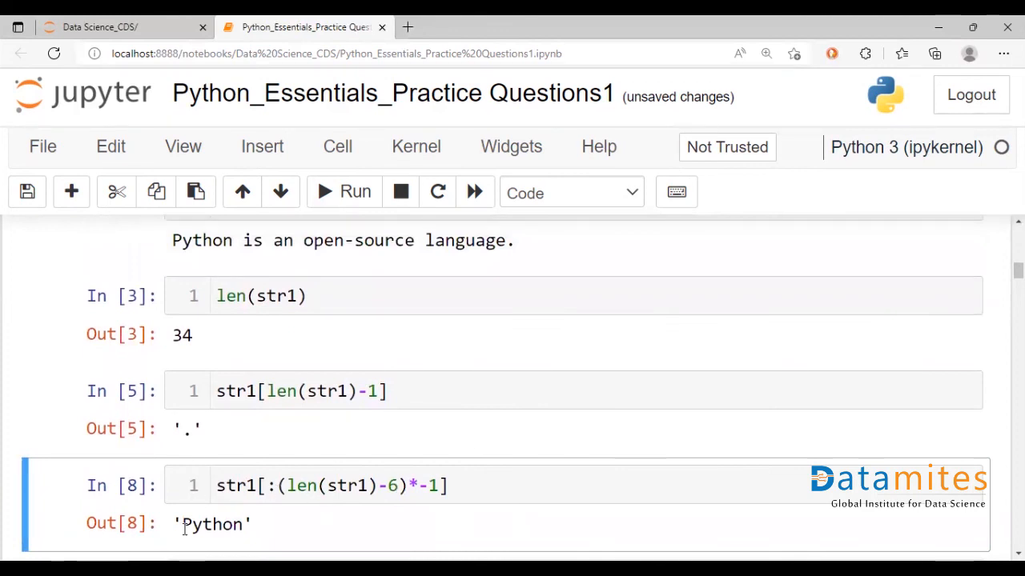
{"action": "left_click", "coordinate": [289, 410]}
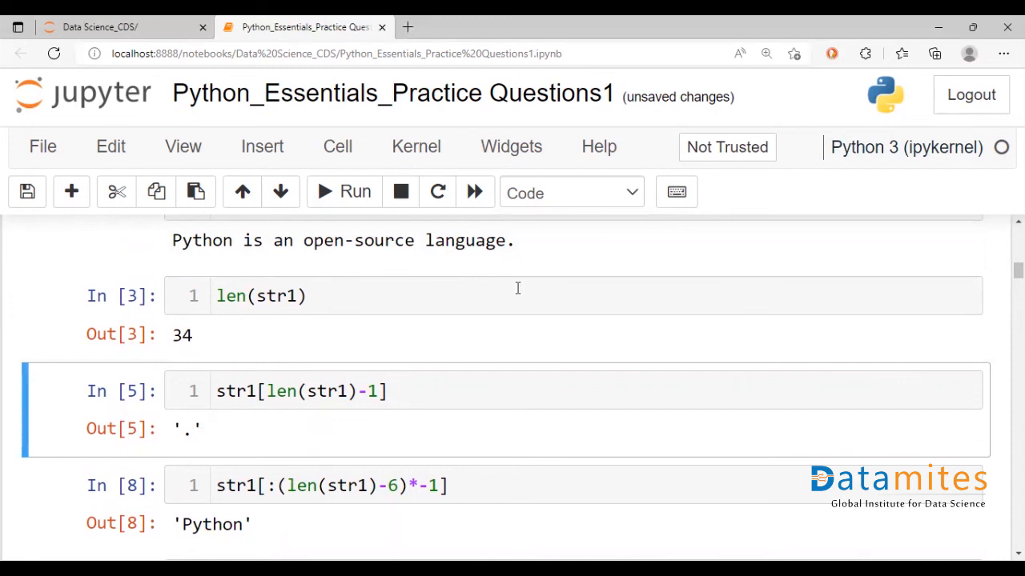
{"action": "scroll", "scroll_direction": "down", "scroll_amount": 3}
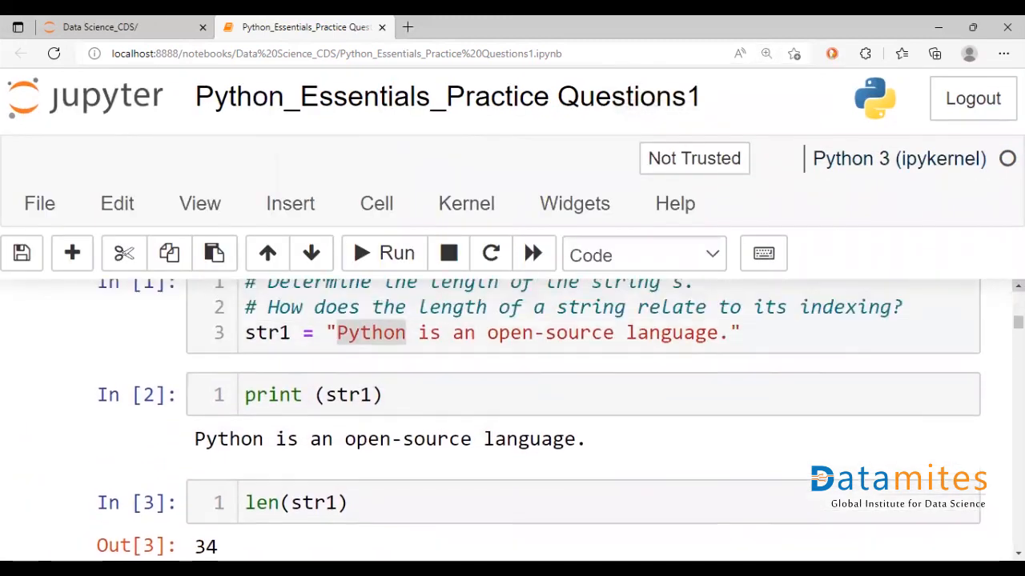
{"action": "left_click", "coordinate": [589, 378]}
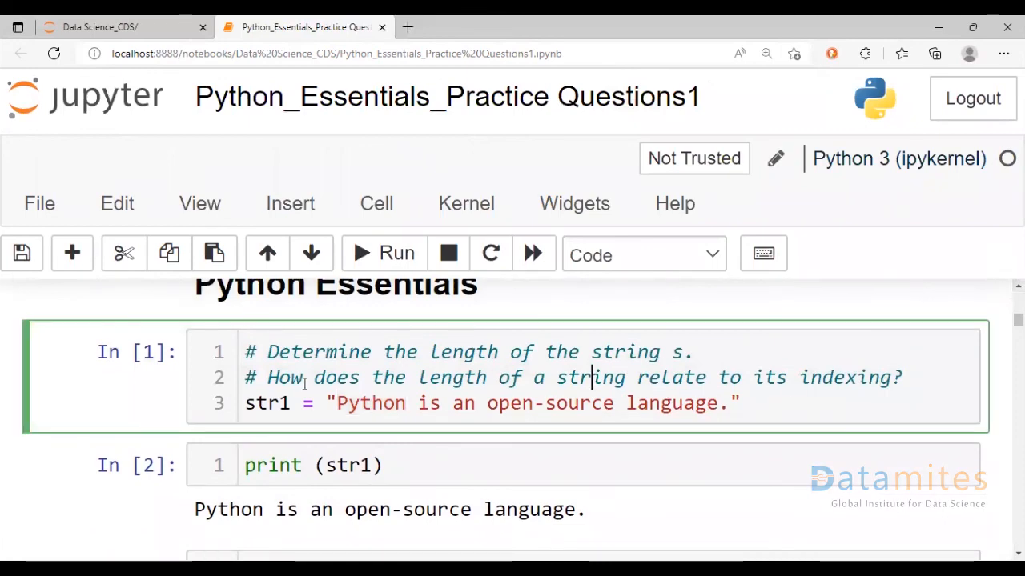